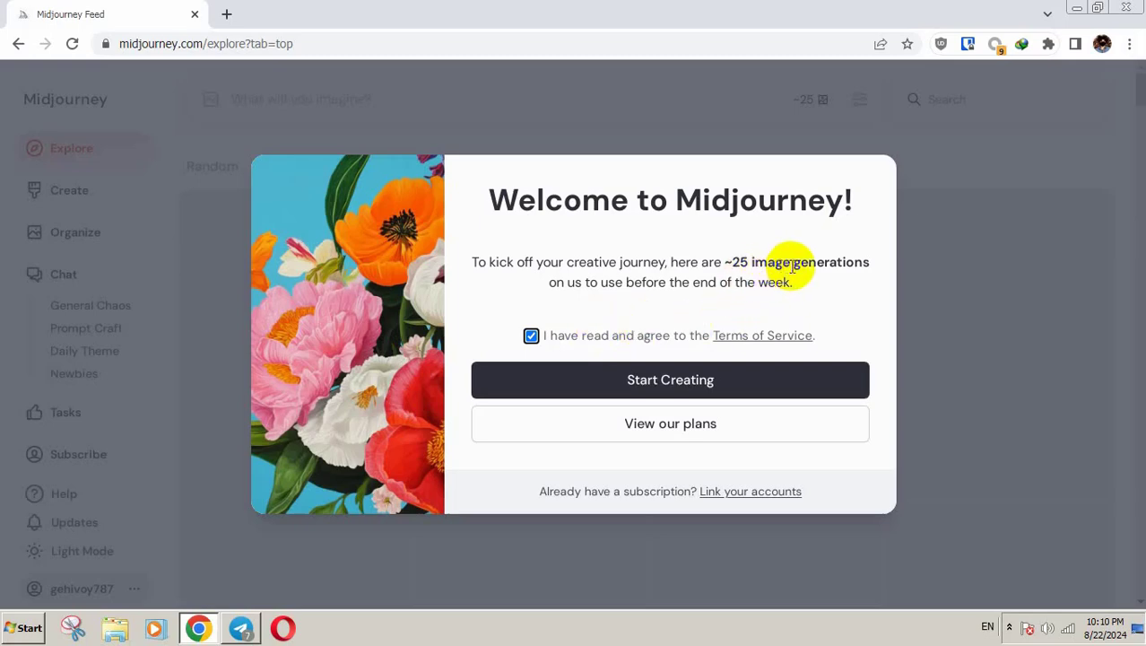
mouse_move(778, 200)
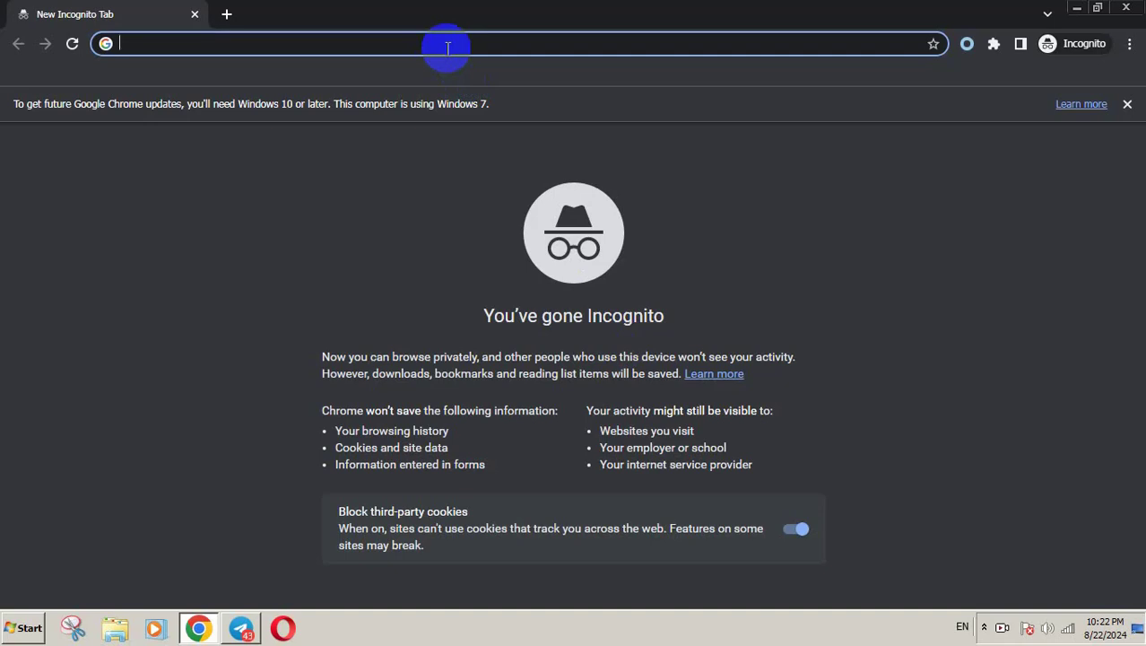
Step: Go to midjourney.com and pass the Cloudflare 'Verify you are human' checkbox
type("midjourney.com")
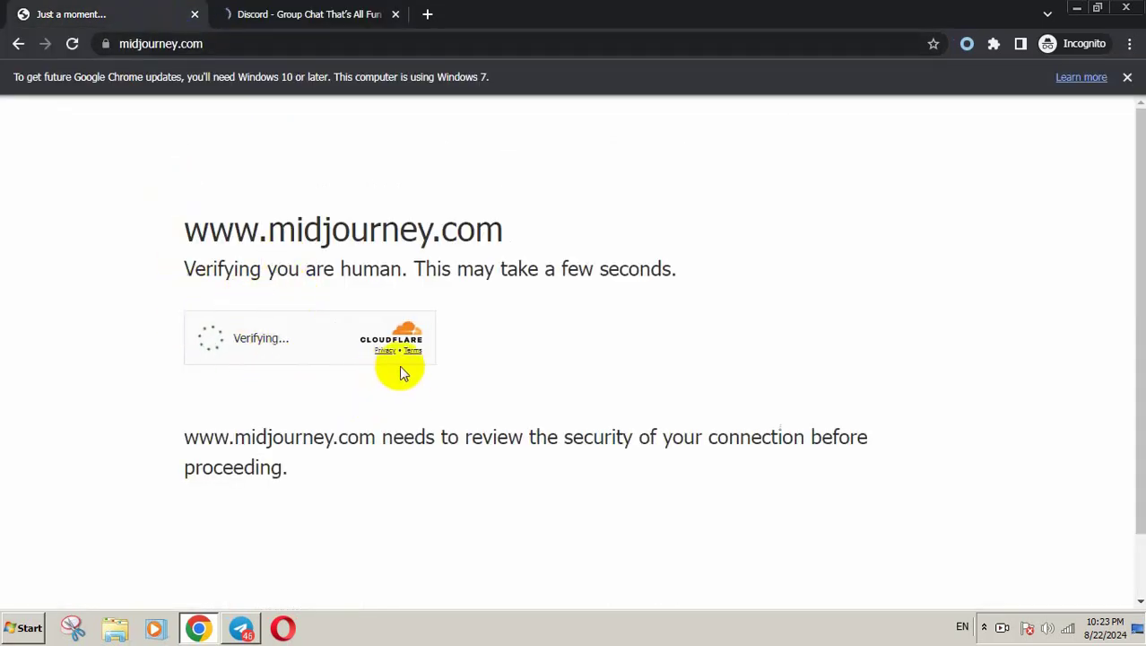
mouse_move(415, 64)
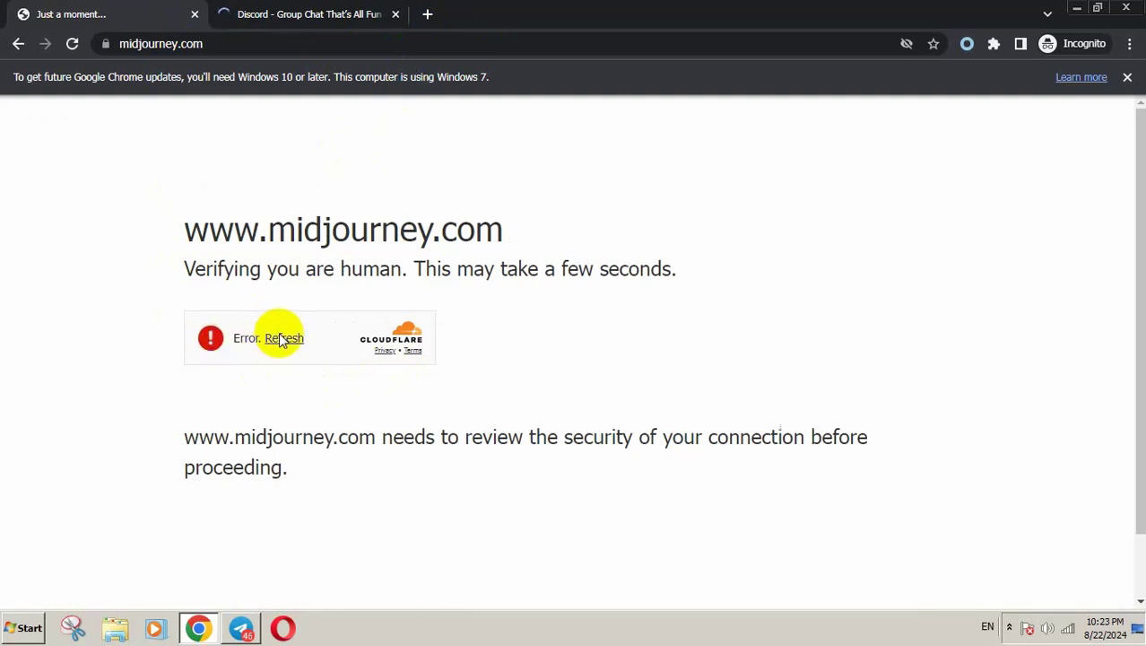
left_click(284, 338)
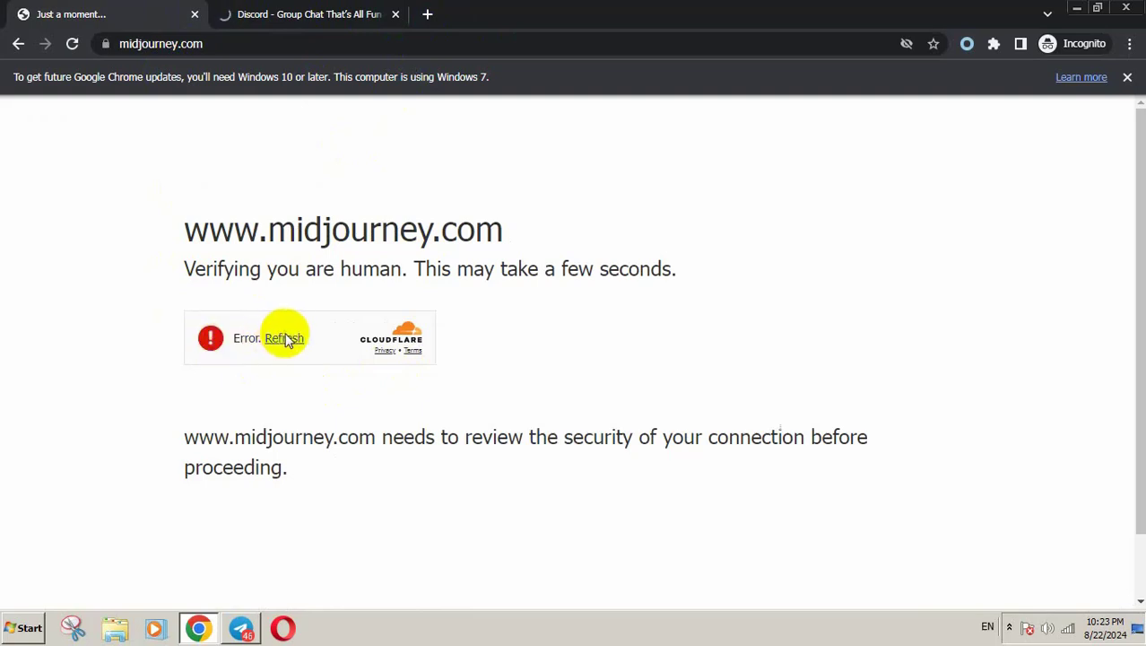
left_click(283, 338)
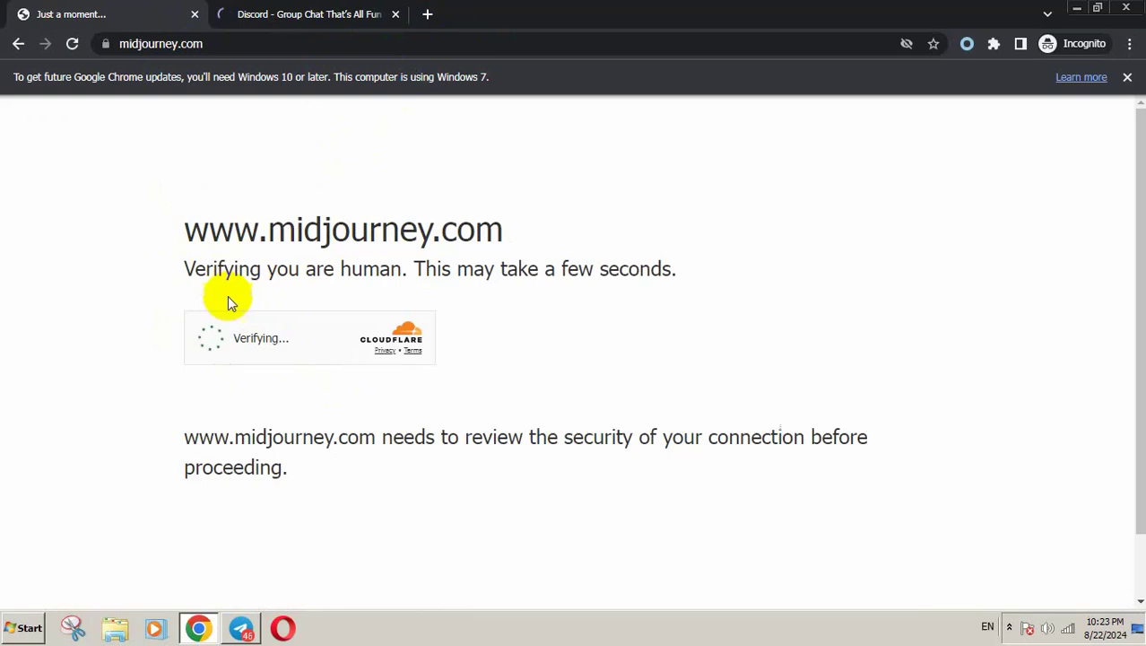
mouse_move(218, 358)
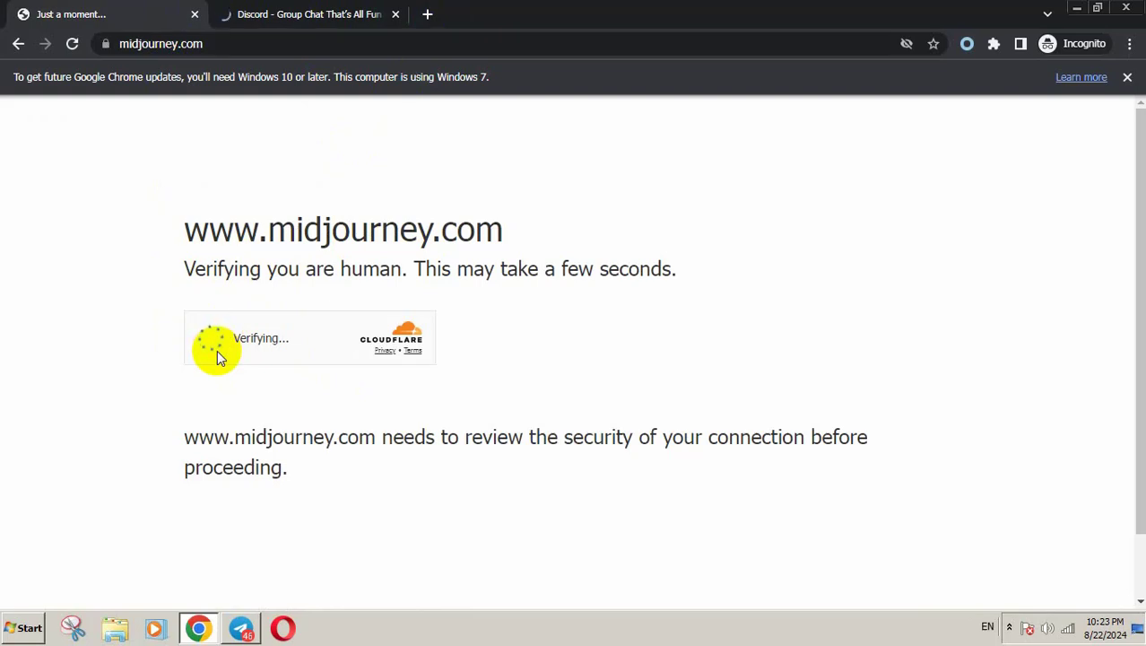
left_click(207, 338)
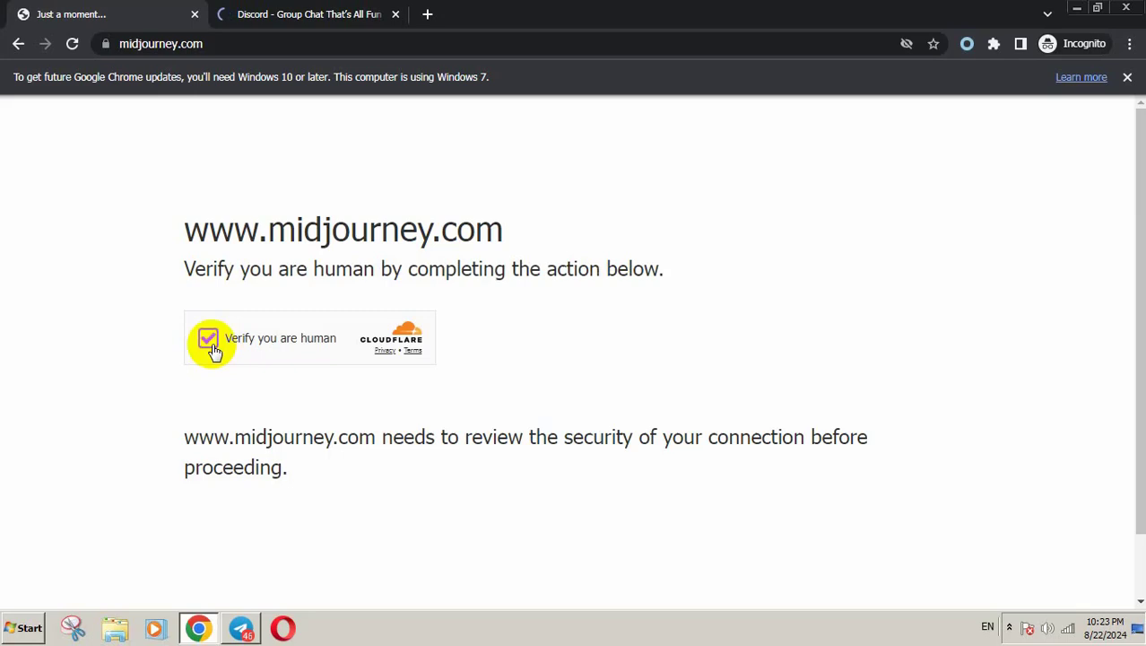
left_click(208, 338)
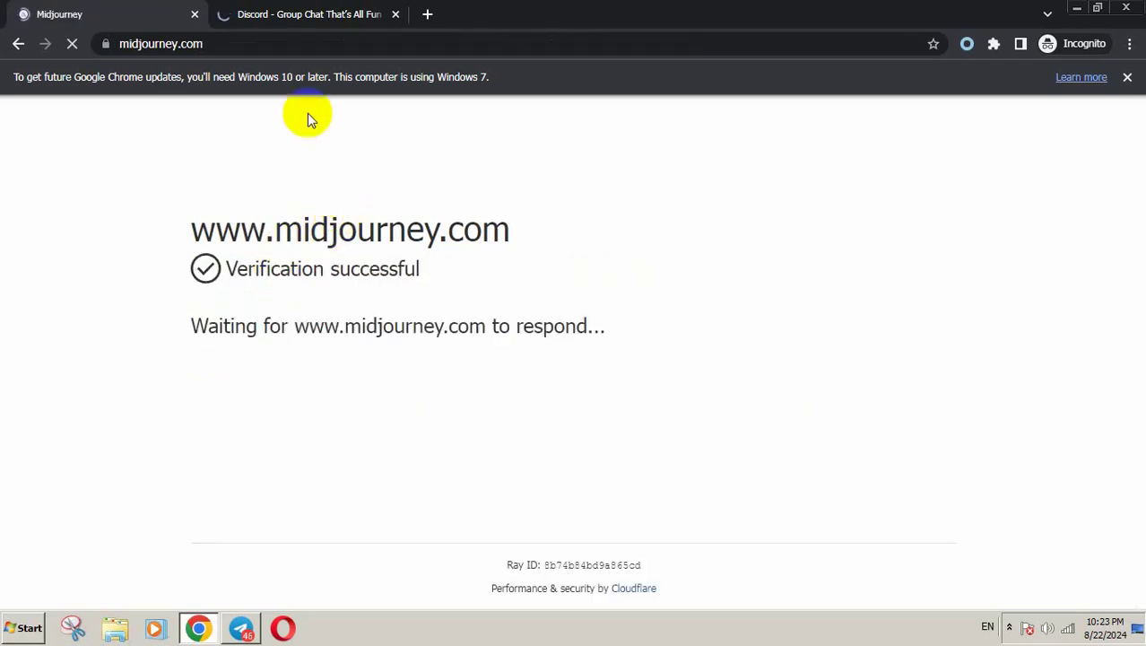
Step: Switch to the Discord tab and scroll down the homepage towards Login
left_click(307, 13)
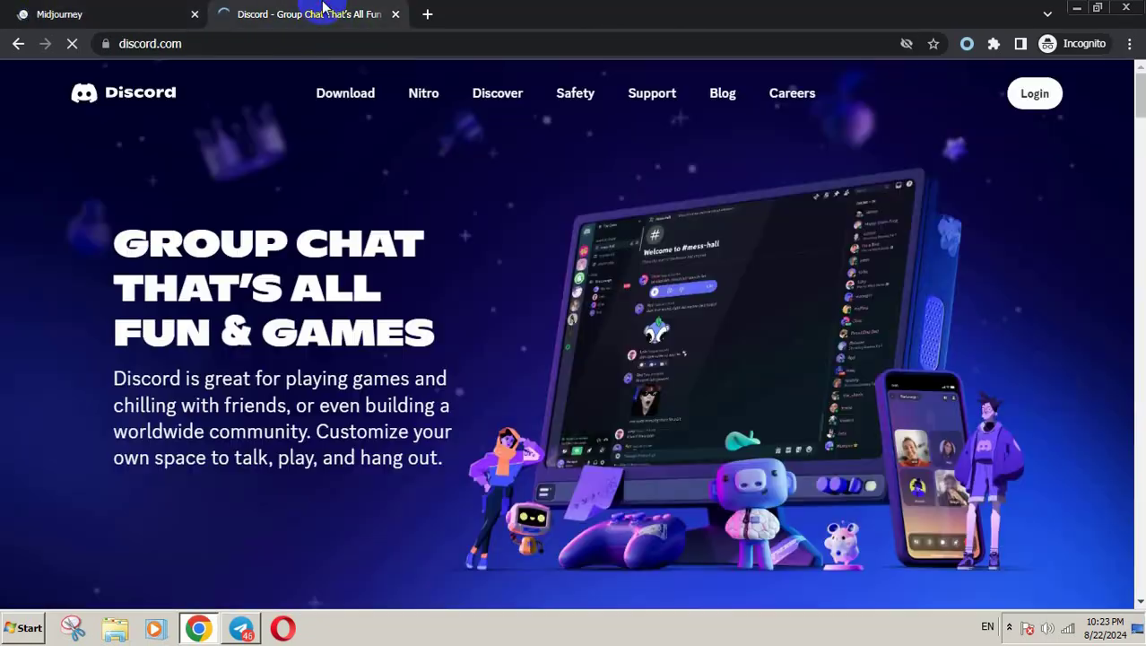
scroll("down", 3)
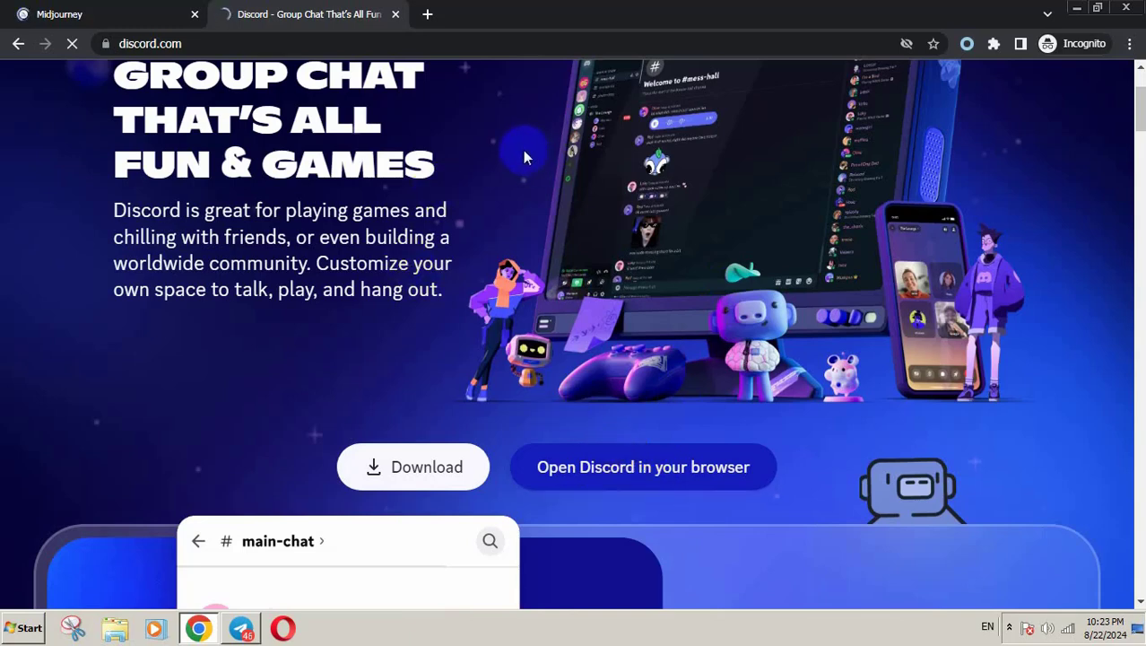
mouse_move(500, 328)
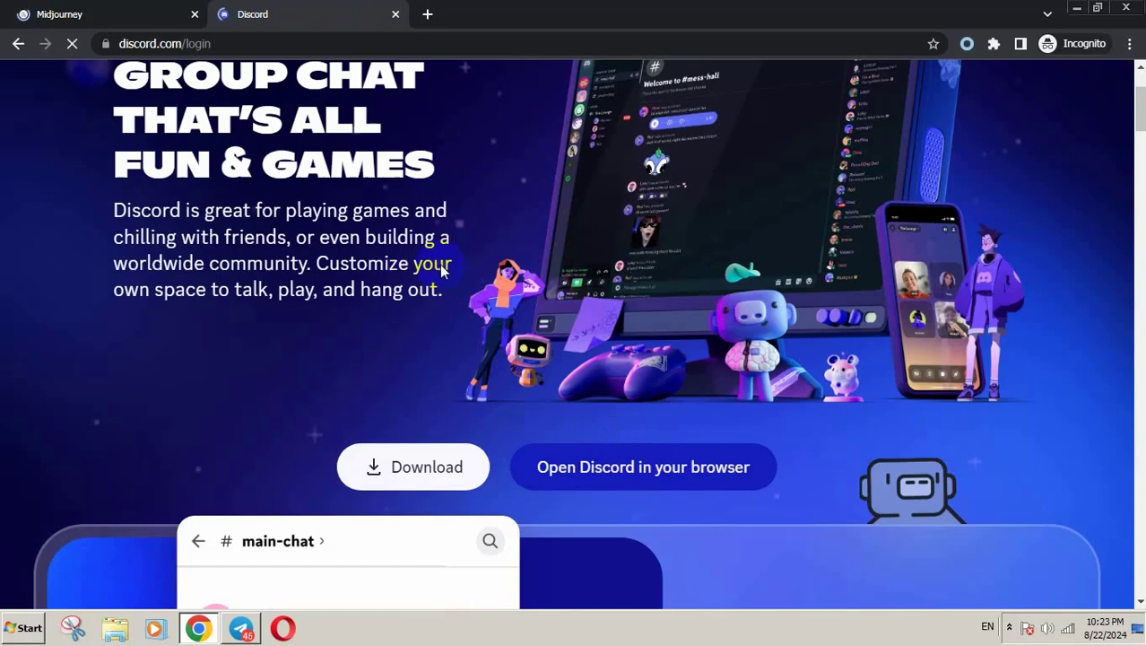
Step: Load temp-mail.org/en/ in a new tab and copy the disposable email address
left_click(427, 13)
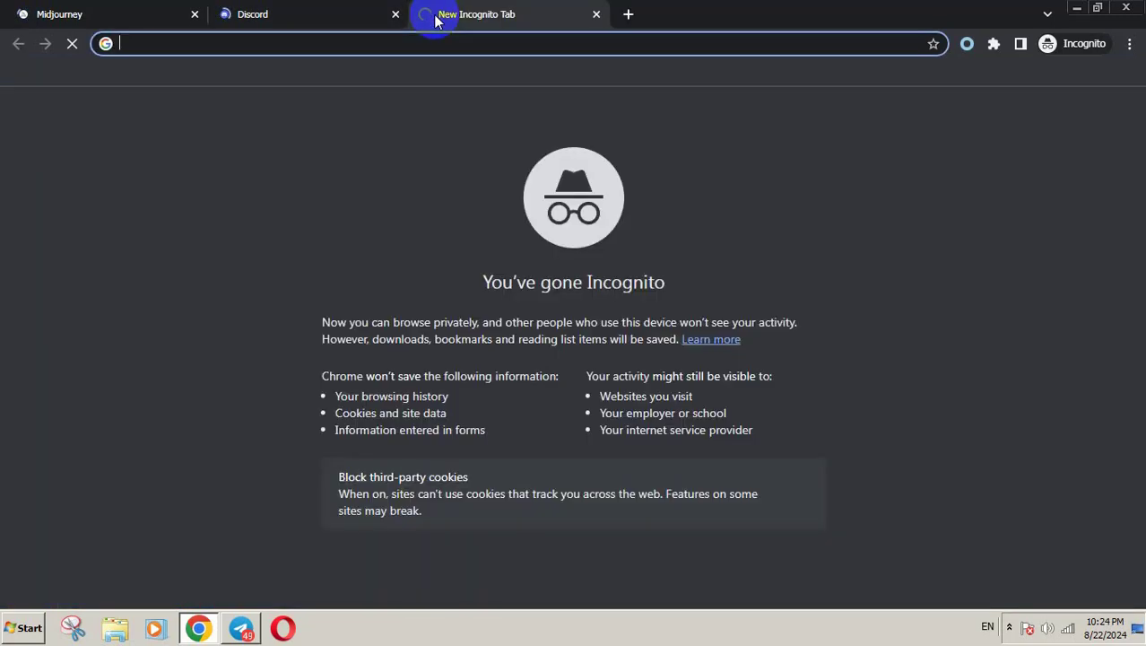
type("temp-mail.org/en/")
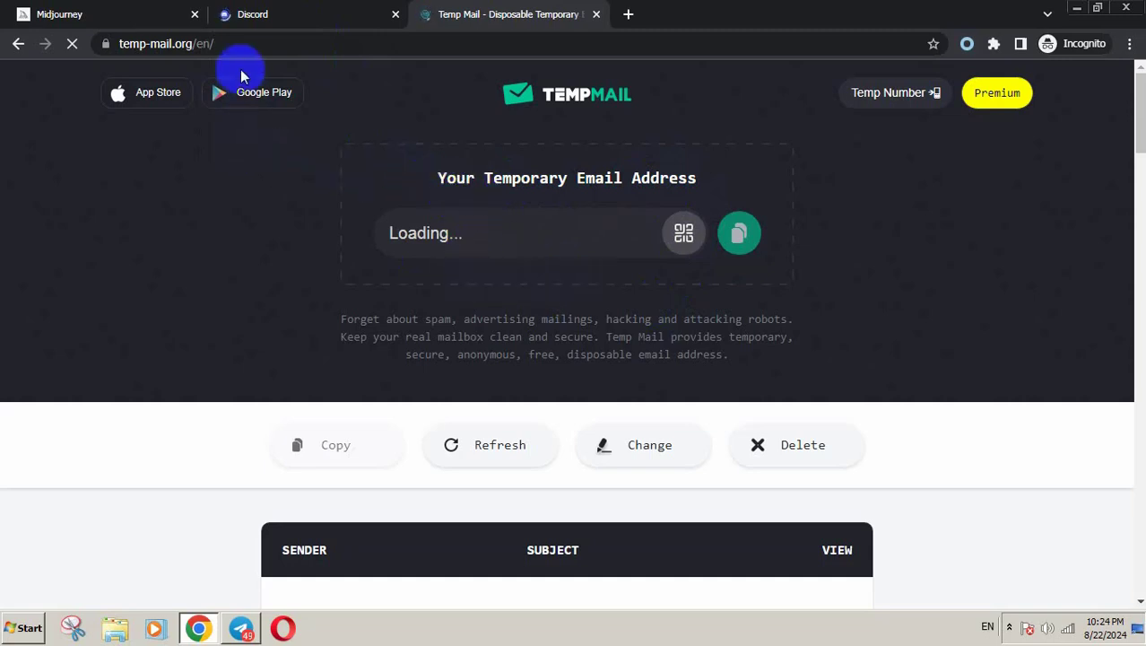
mouse_move(216, 162)
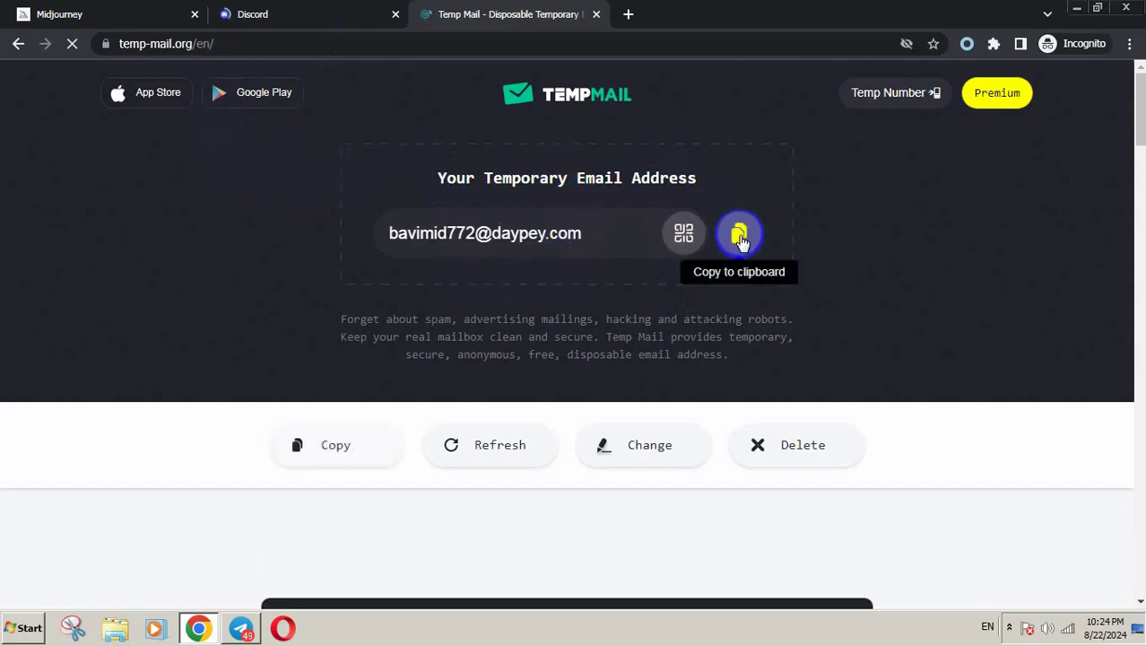
left_click(104, 14)
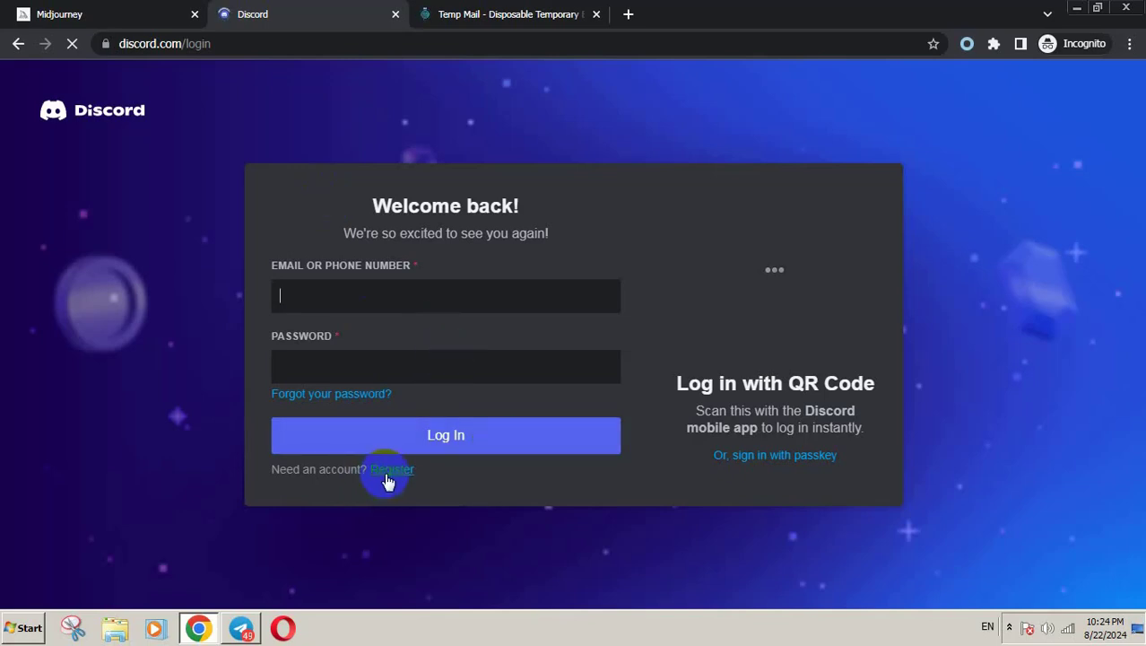
Step: Register a Discord account with the temp email, names, password and January 1, 2000 birth date
left_click(391, 469)
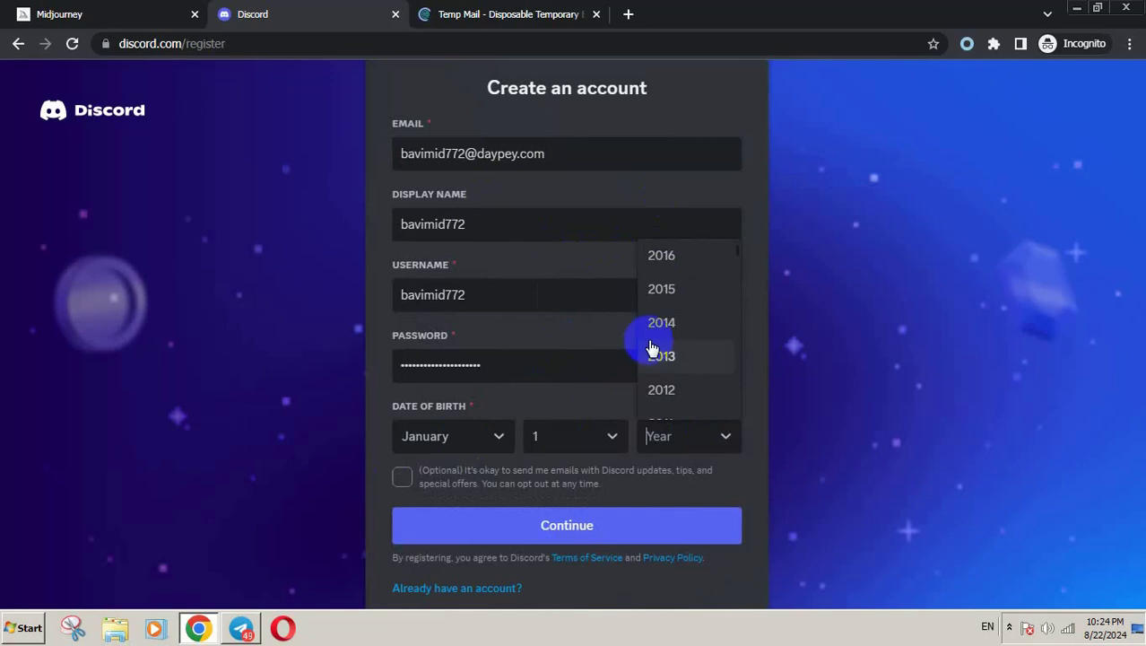
left_click(661, 436)
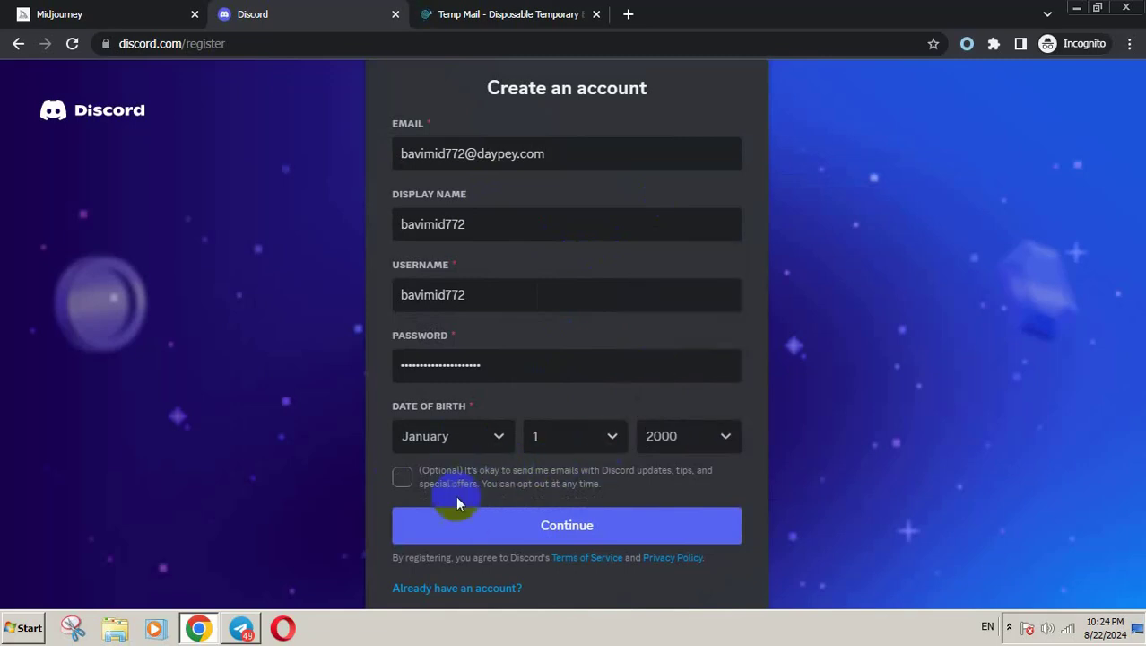
left_click(566, 525)
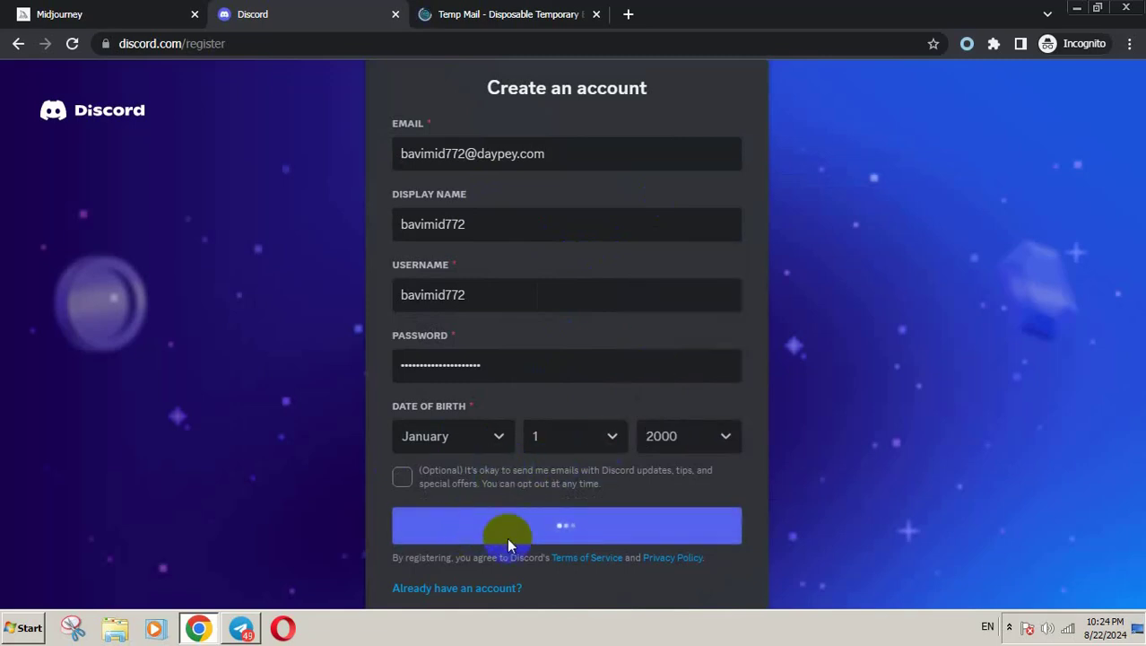
left_click(566, 525)
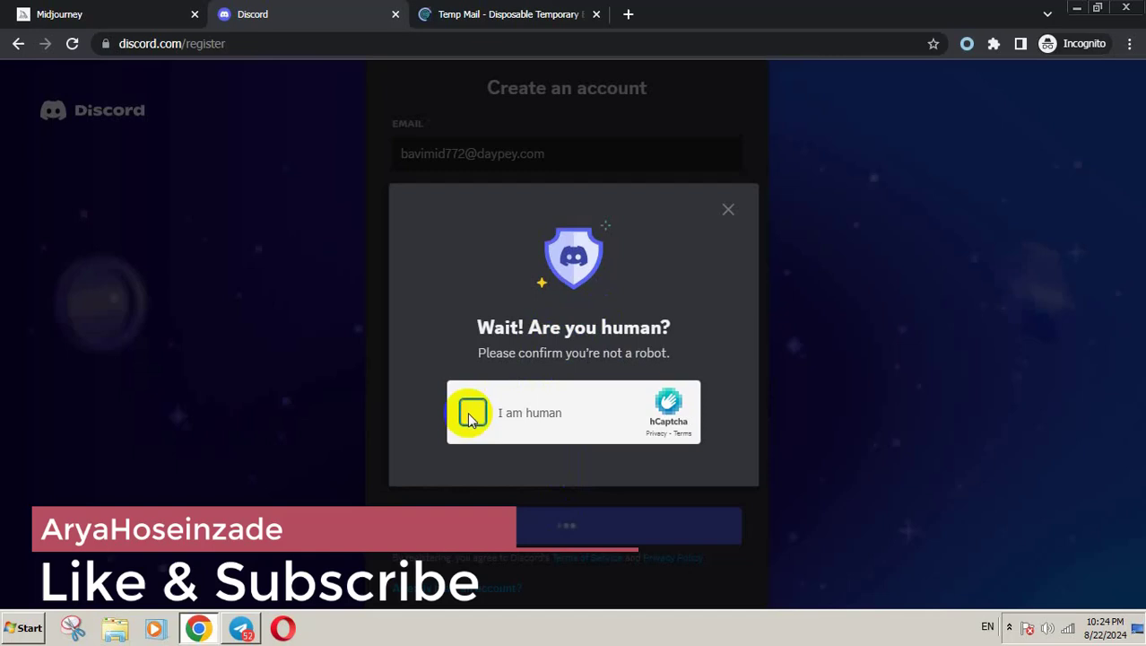
Step: Complete the hCaptcha 'I am human' image challenge and continue the signup
left_click(473, 412)
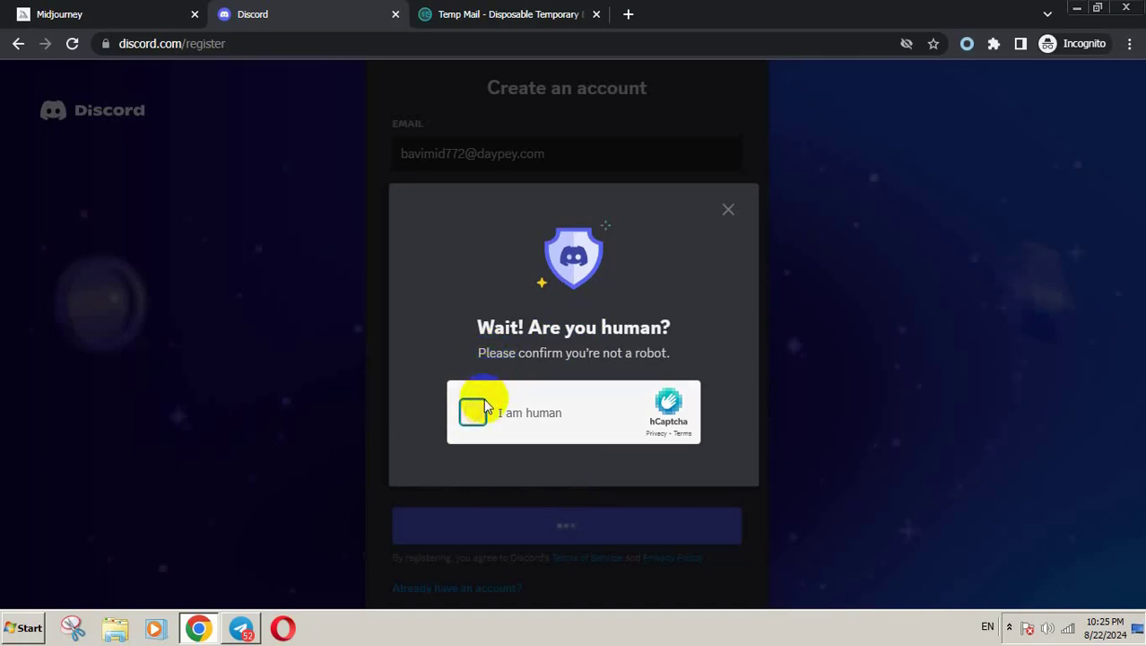
left_click(473, 412)
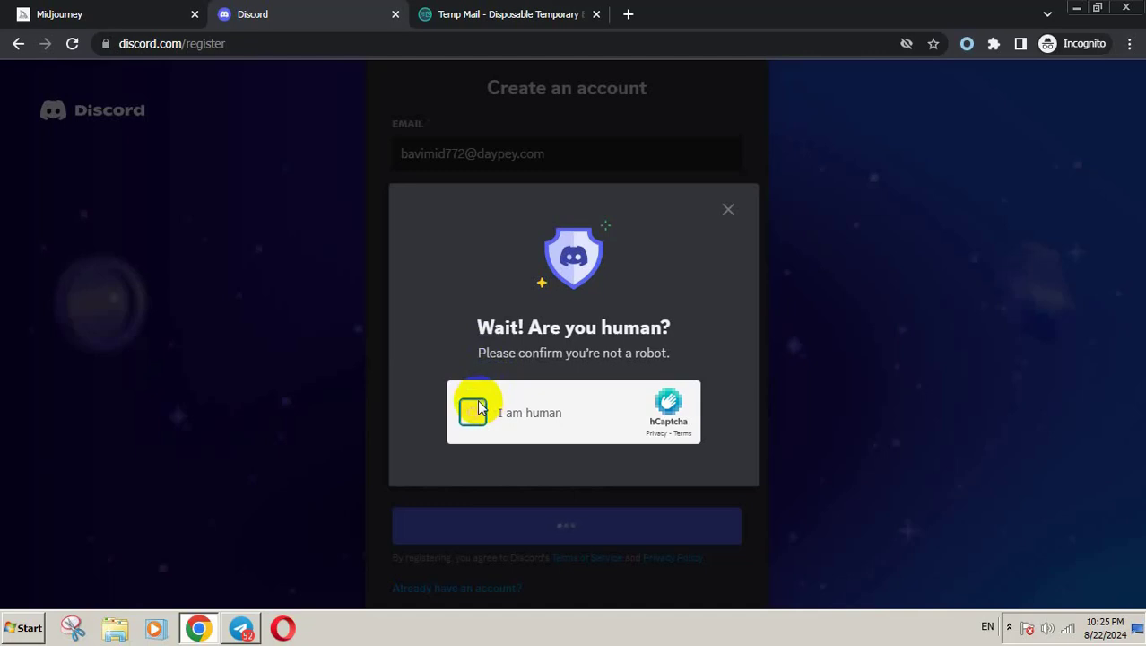
left_click(473, 412)
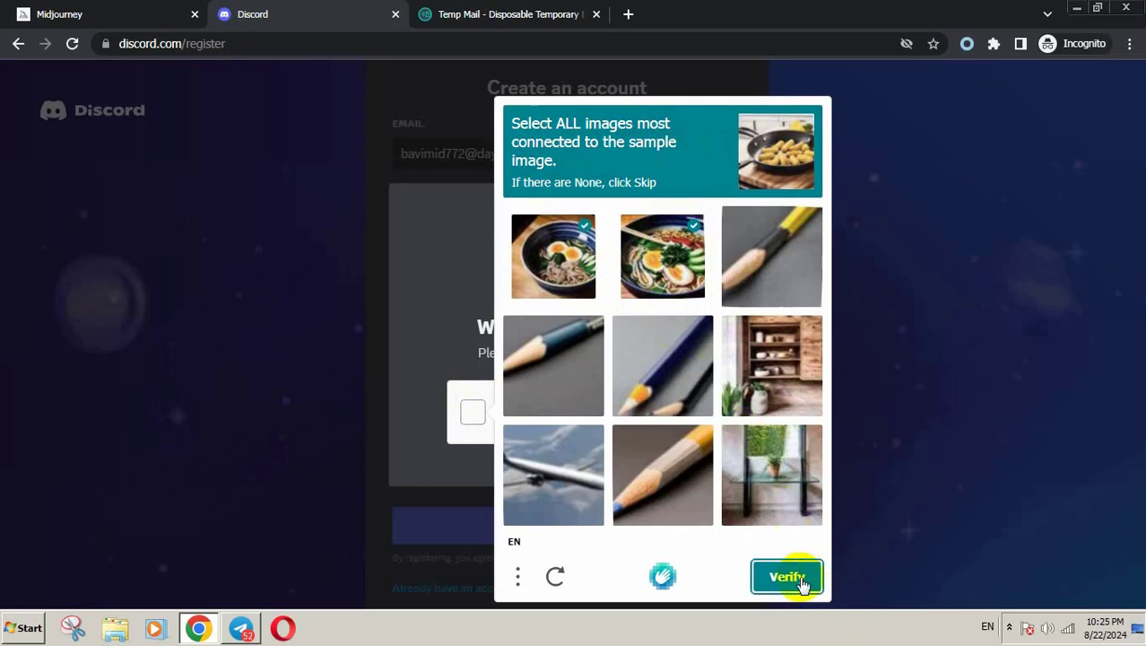
left_click(786, 576)
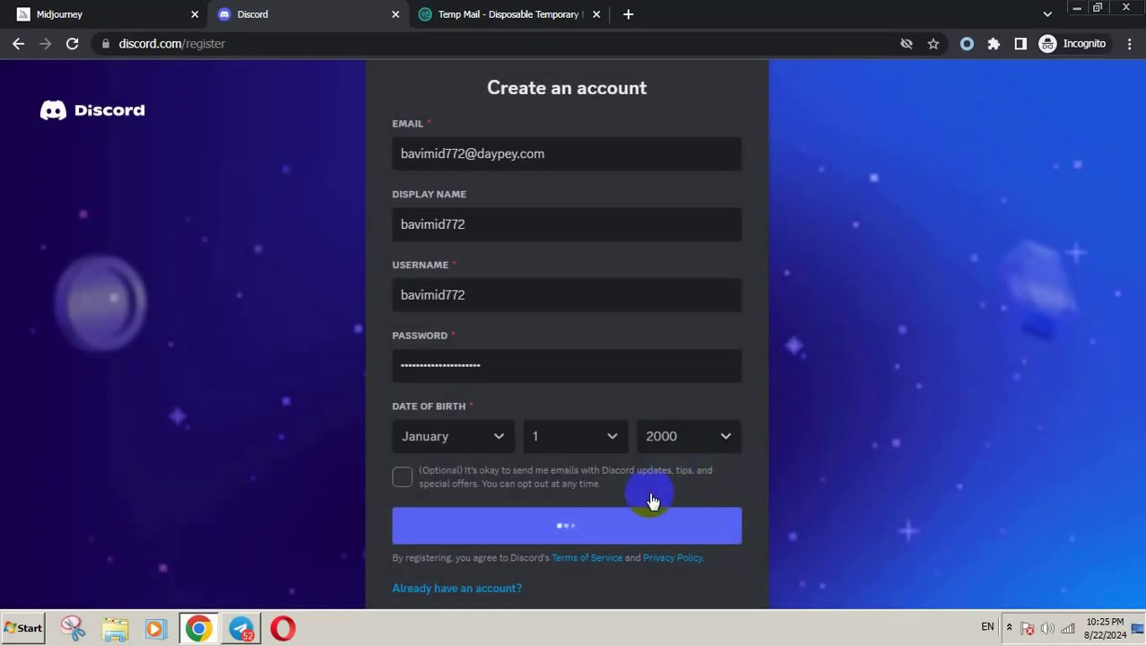
left_click(508, 15)
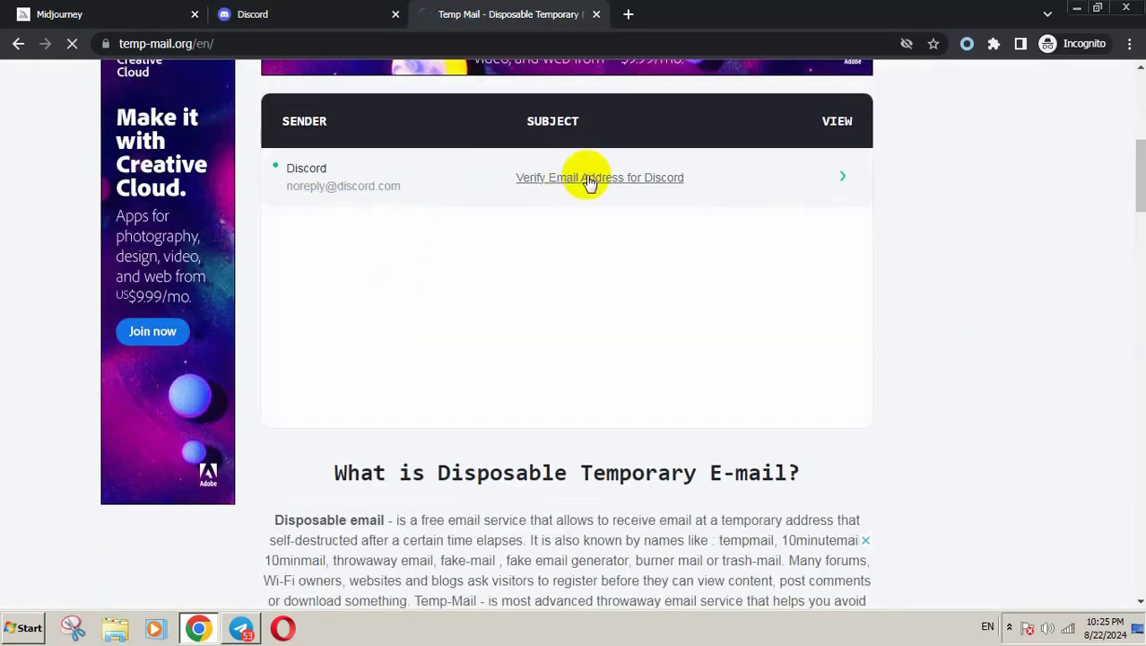
Step: Verify the email from the Discord message in Temp Mail and return to Midjourney
left_click(599, 177)
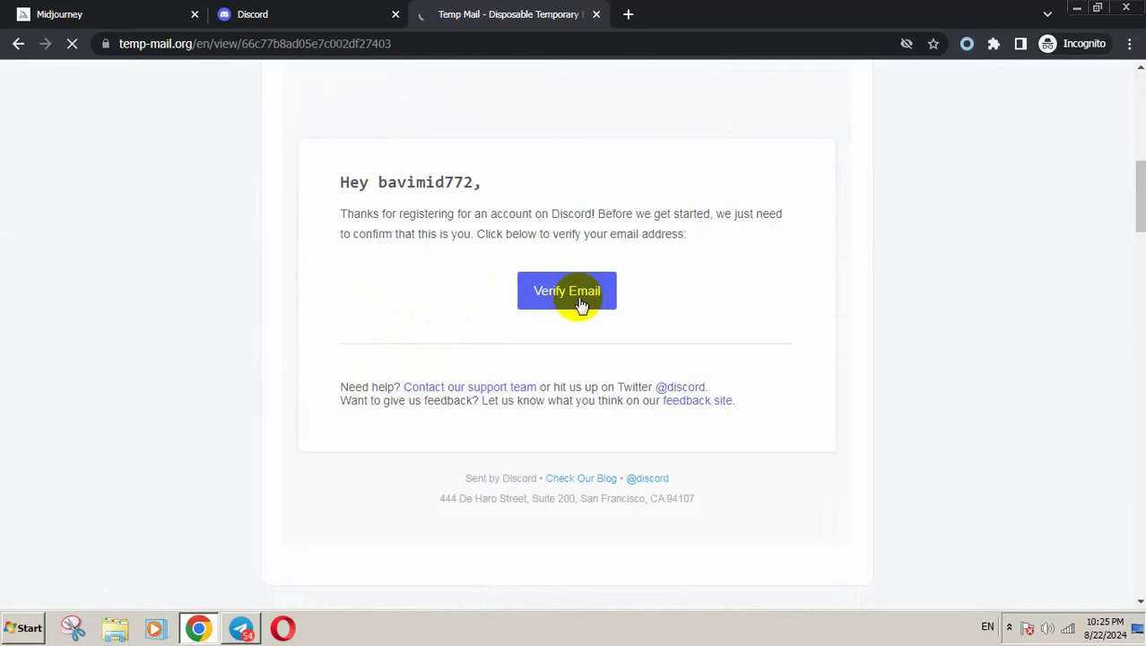
left_click(566, 290)
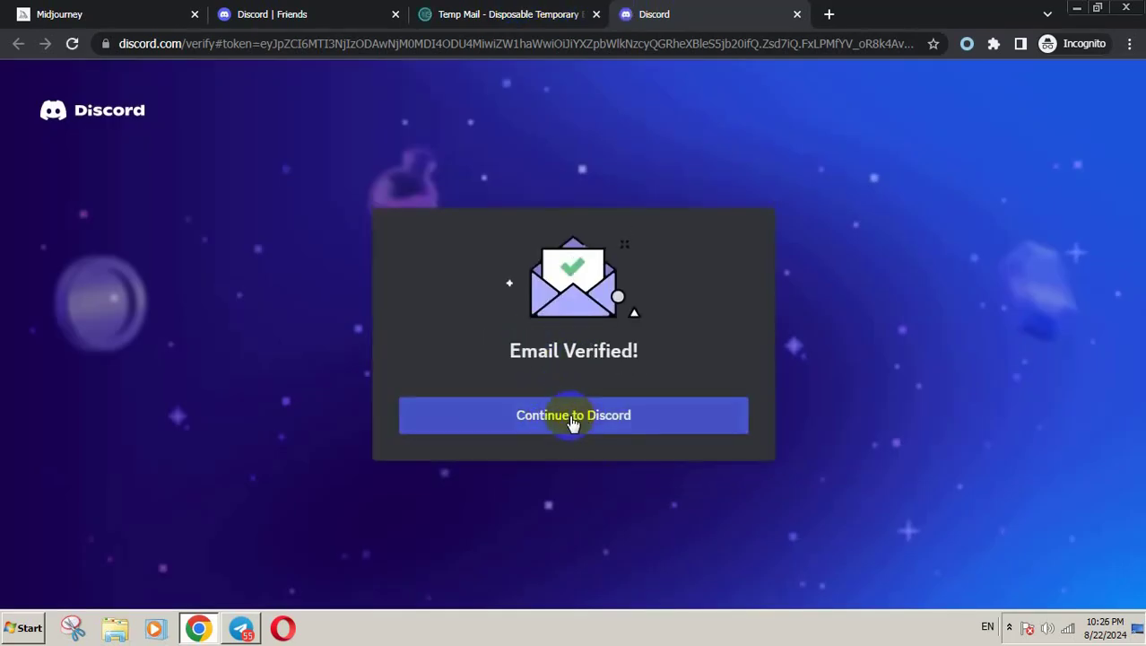
left_click(60, 13)
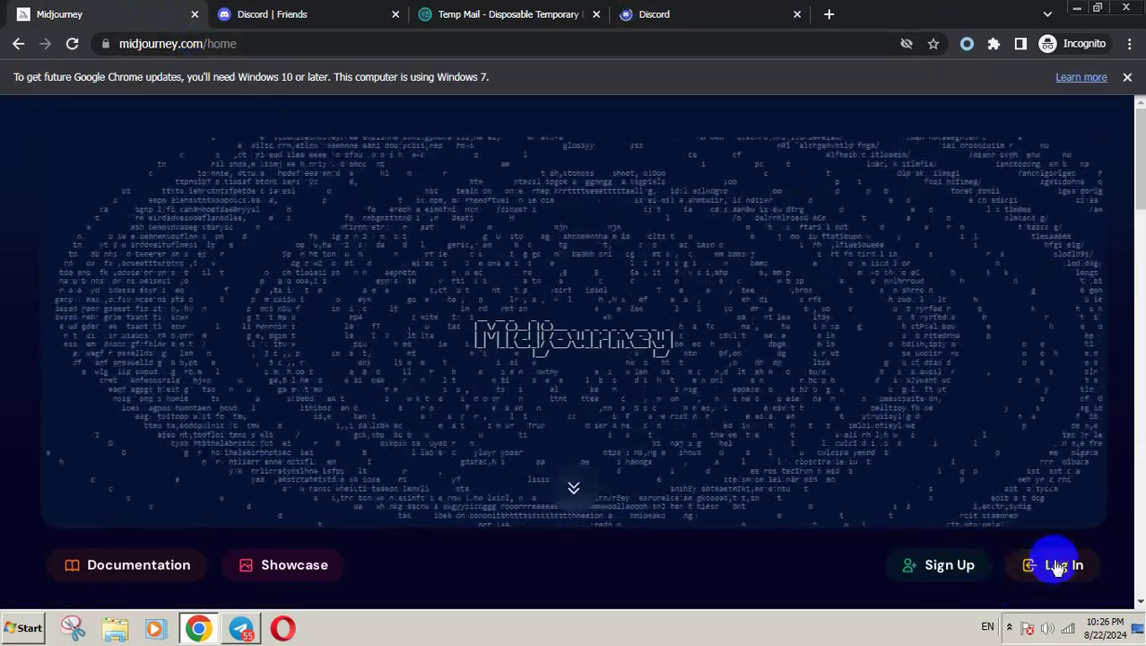
Step: Log in to Midjourney using 'Continue with Discord'
left_click(1063, 565)
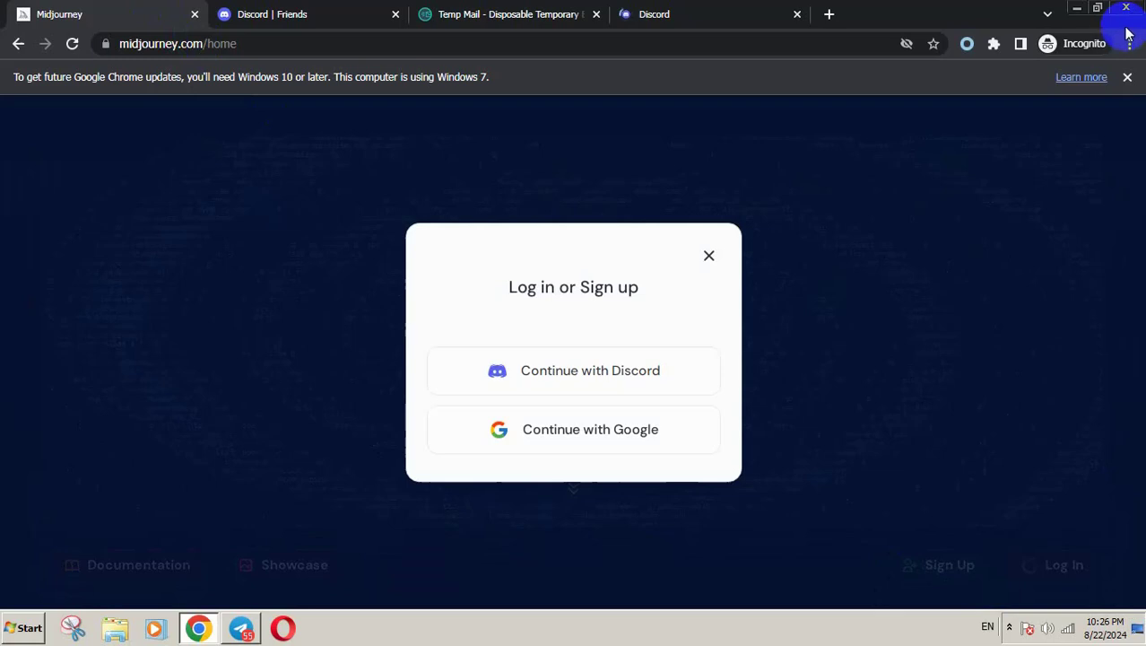
left_click(573, 351)
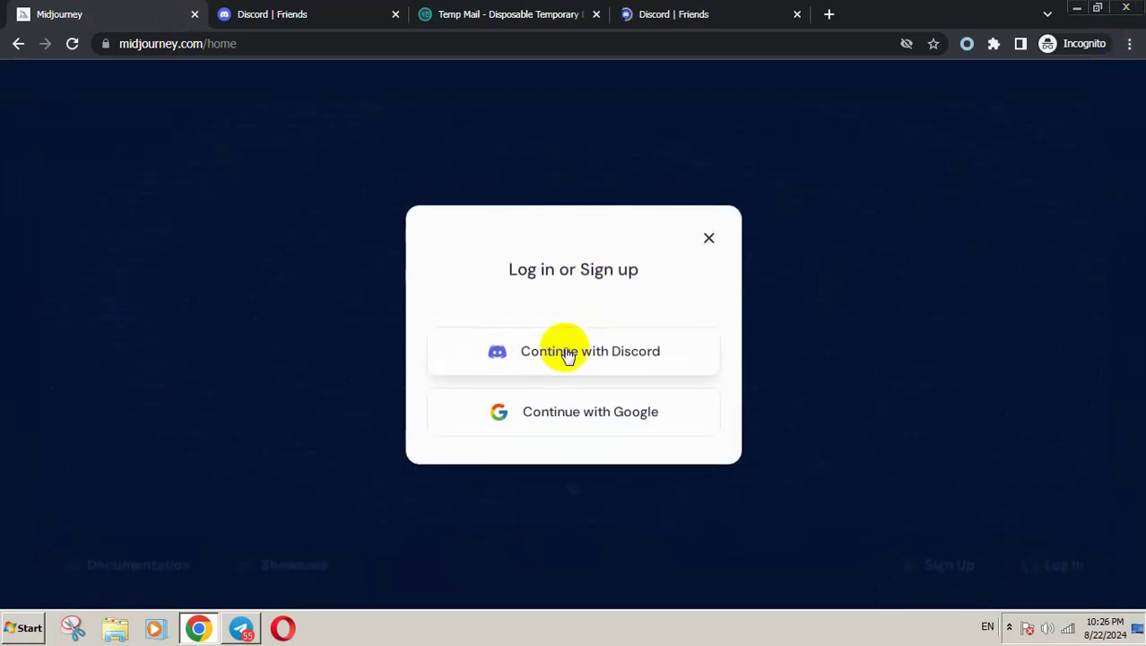
left_click(573, 351)
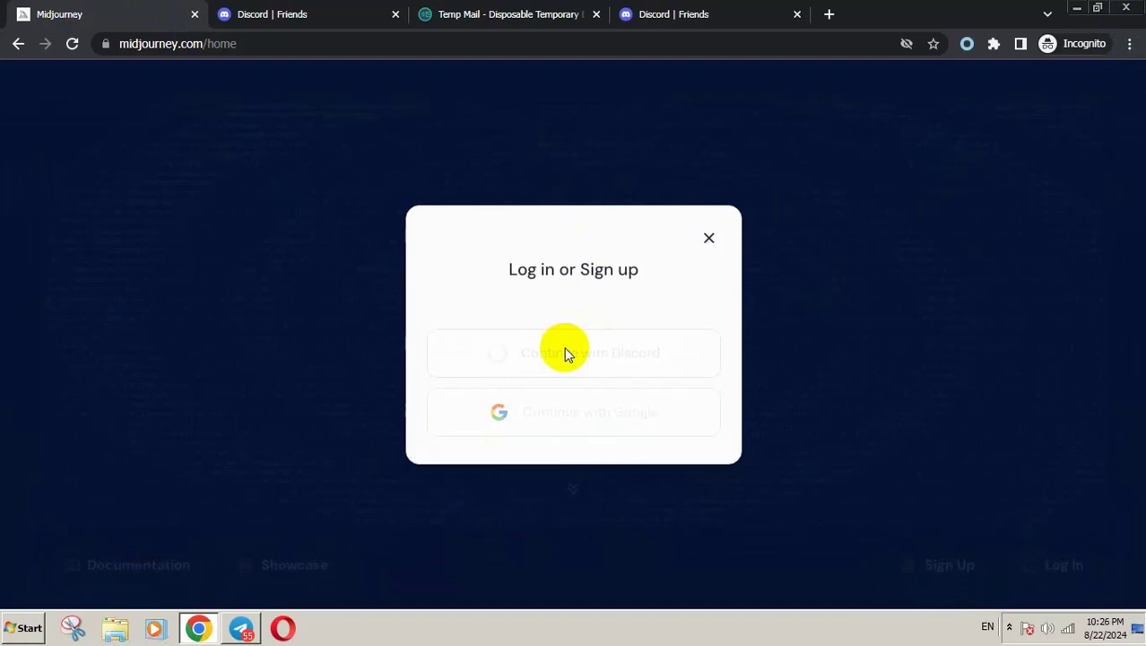
left_click(573, 353)
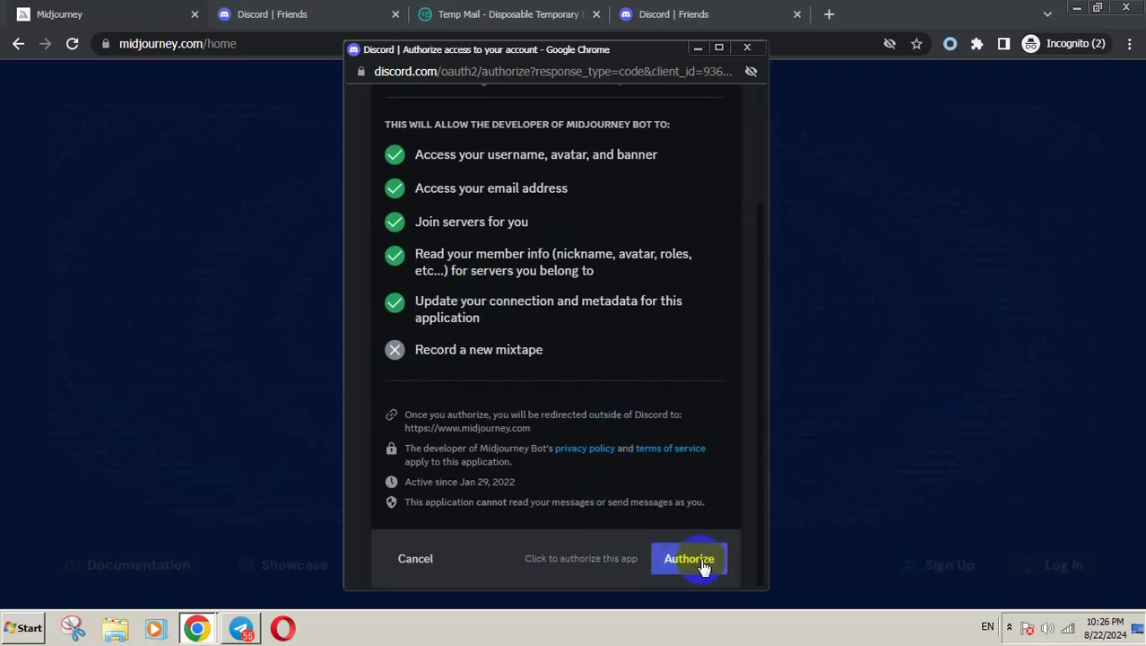
Step: Authorize the Midjourney Bot's access to the Discord account
left_click(689, 558)
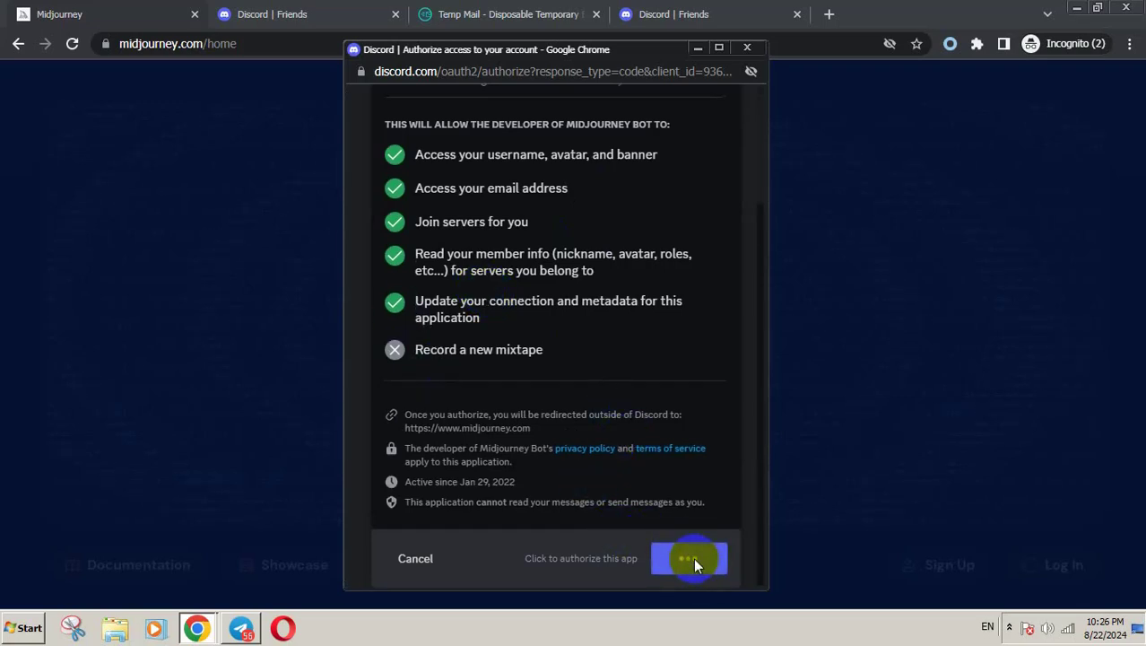
left_click(689, 558)
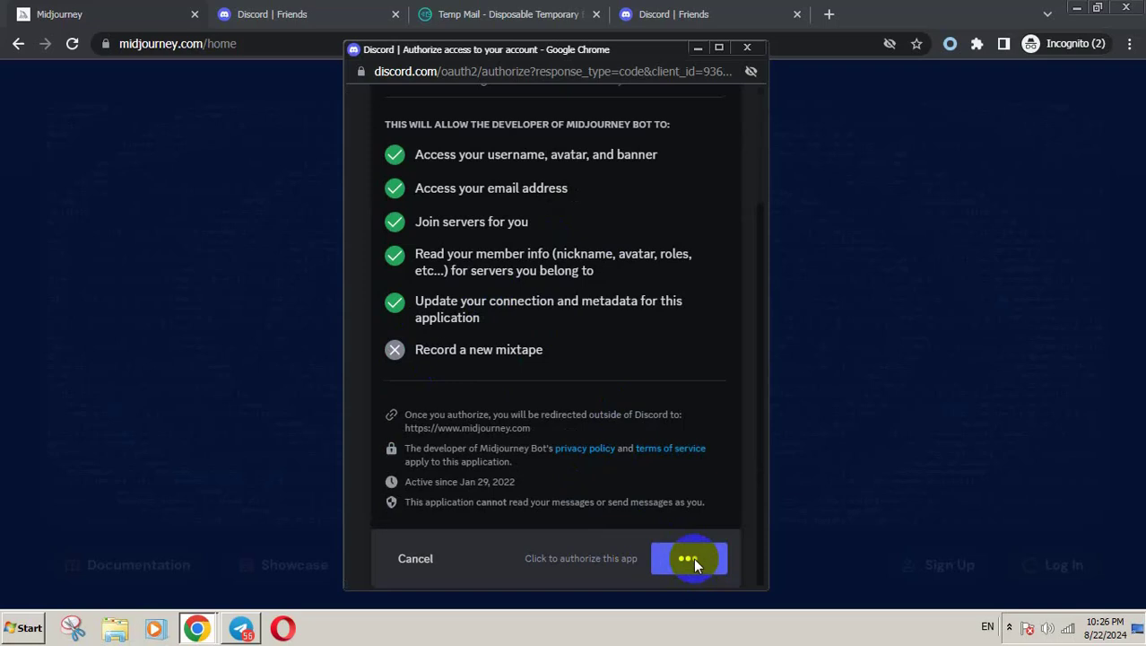
left_click(690, 558)
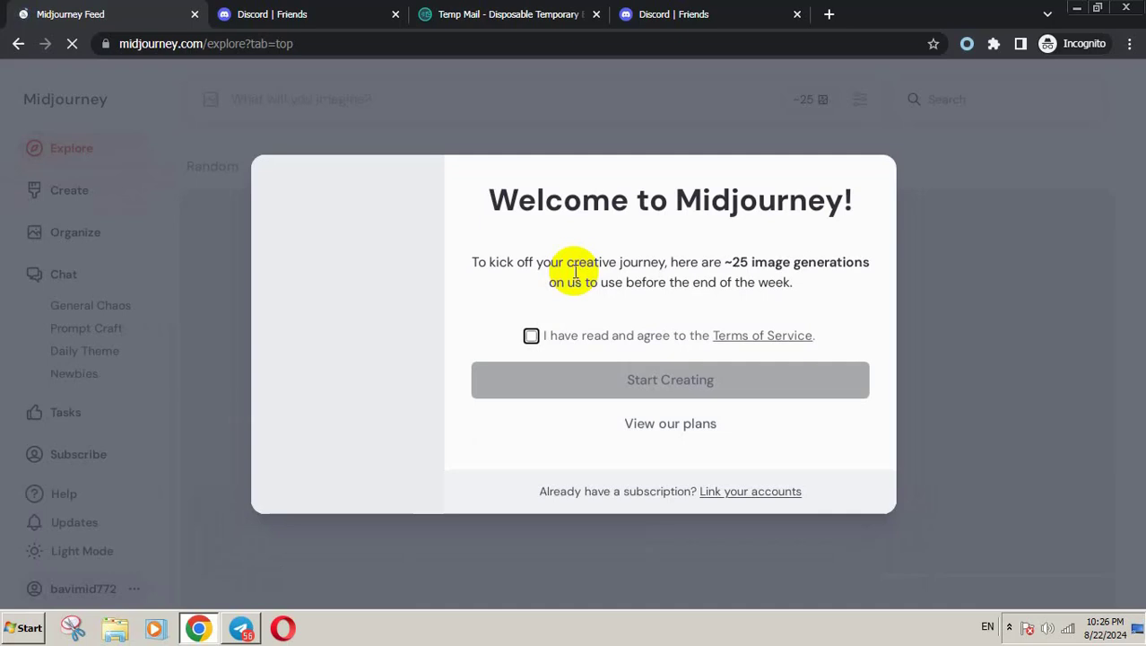
Step: Accept the Terms of Service and start creating in Midjourney
left_click_drag(575, 261, 845, 261)
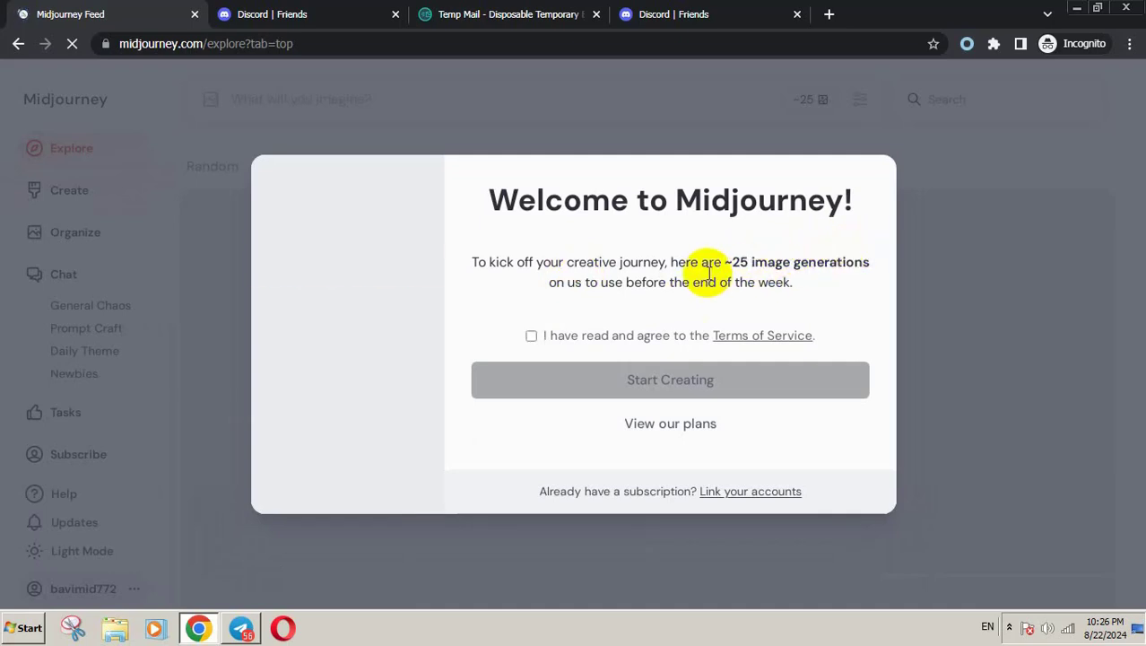
left_click(531, 334)
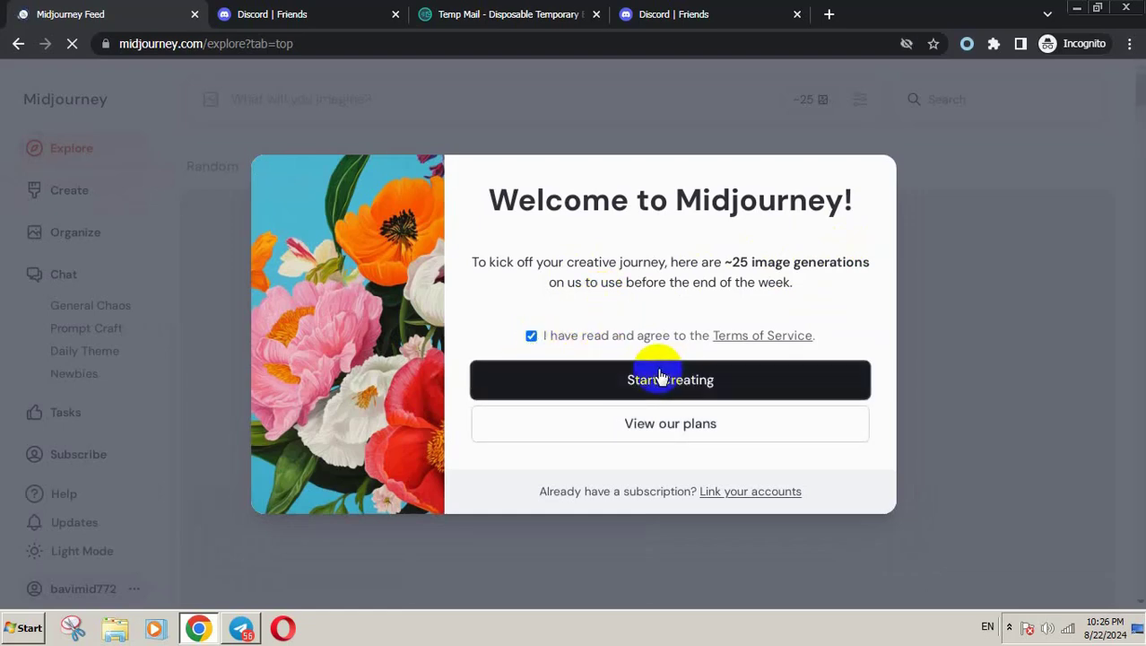
left_click(670, 379)
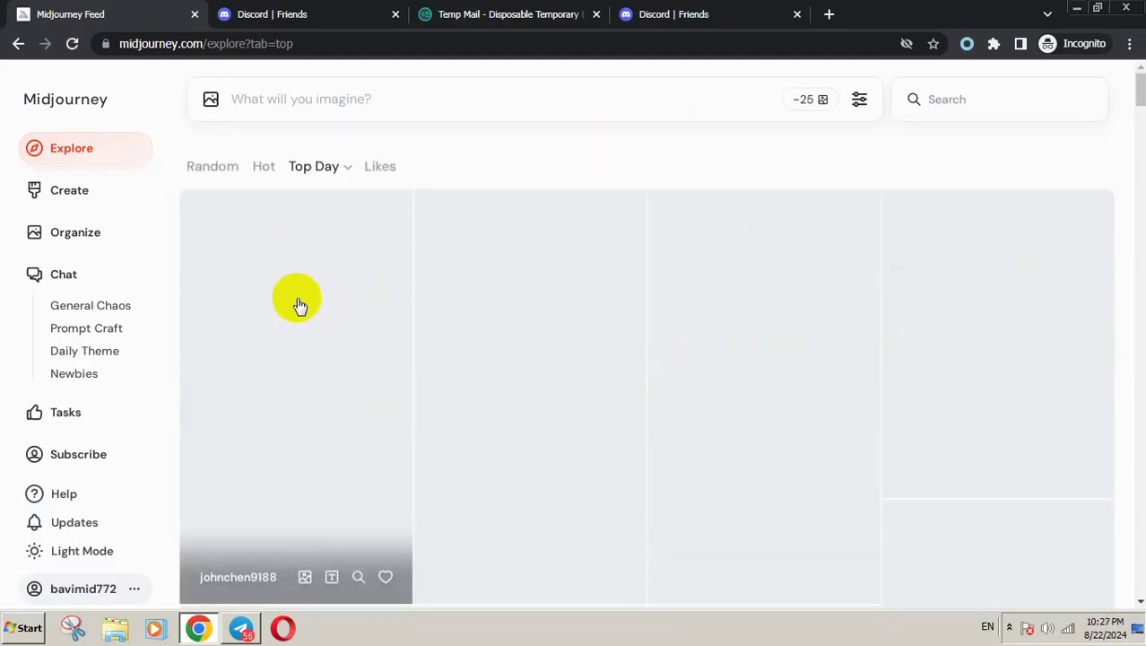
Step: View two showcase images in detail and return to the Explore feed
left_click(296, 296)
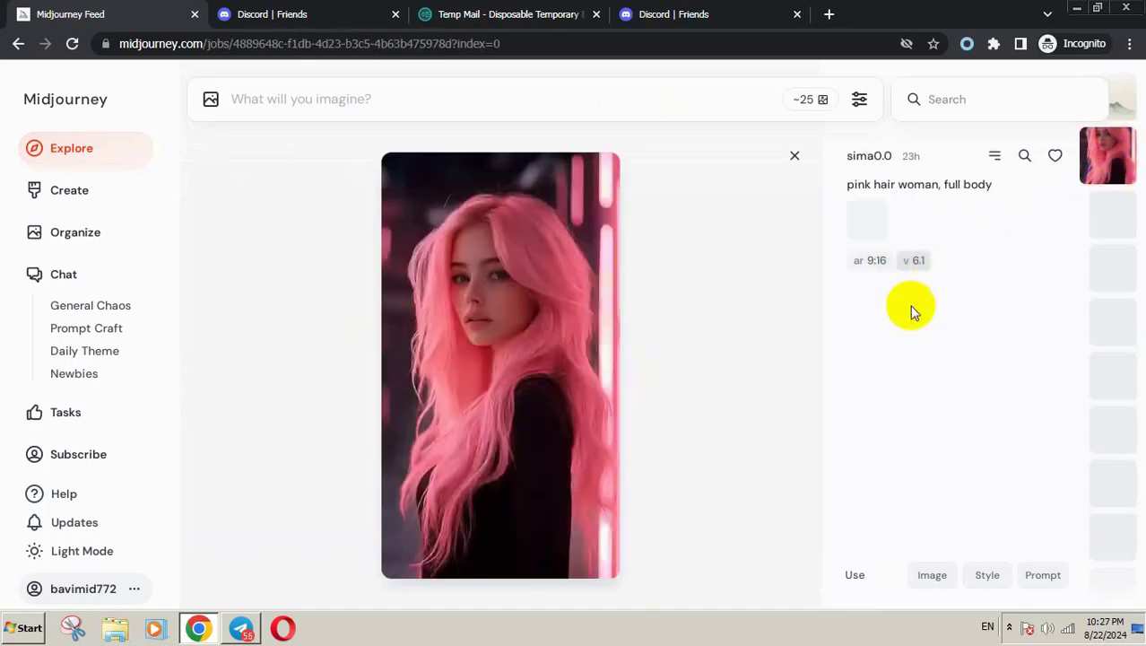
left_click(1112, 216)
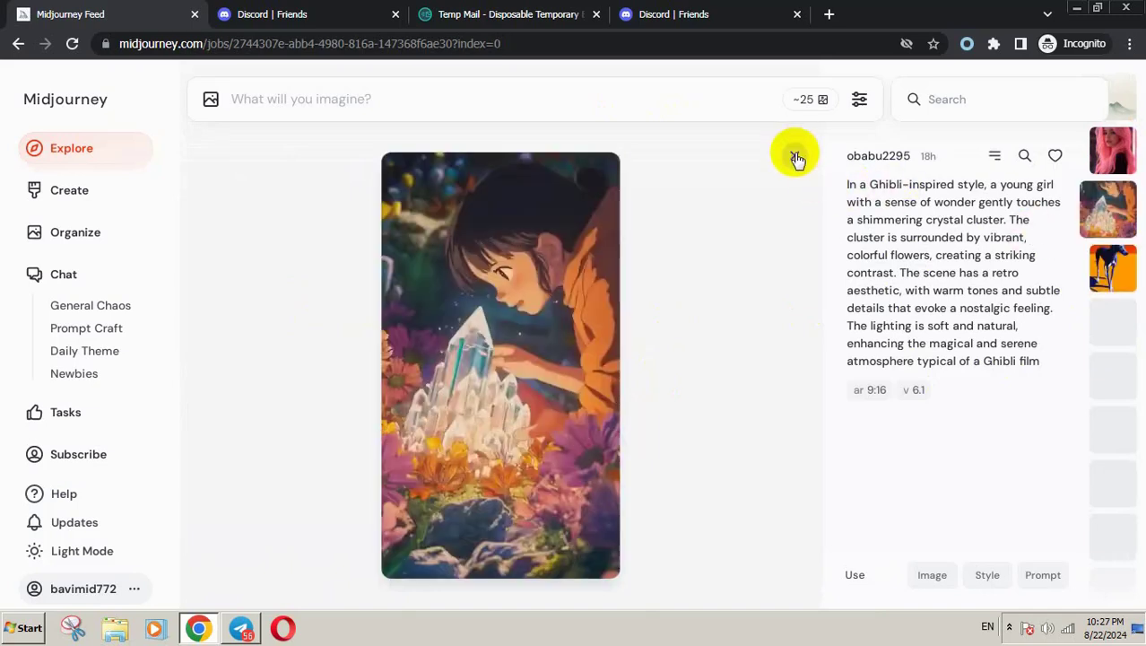
left_click(796, 155)
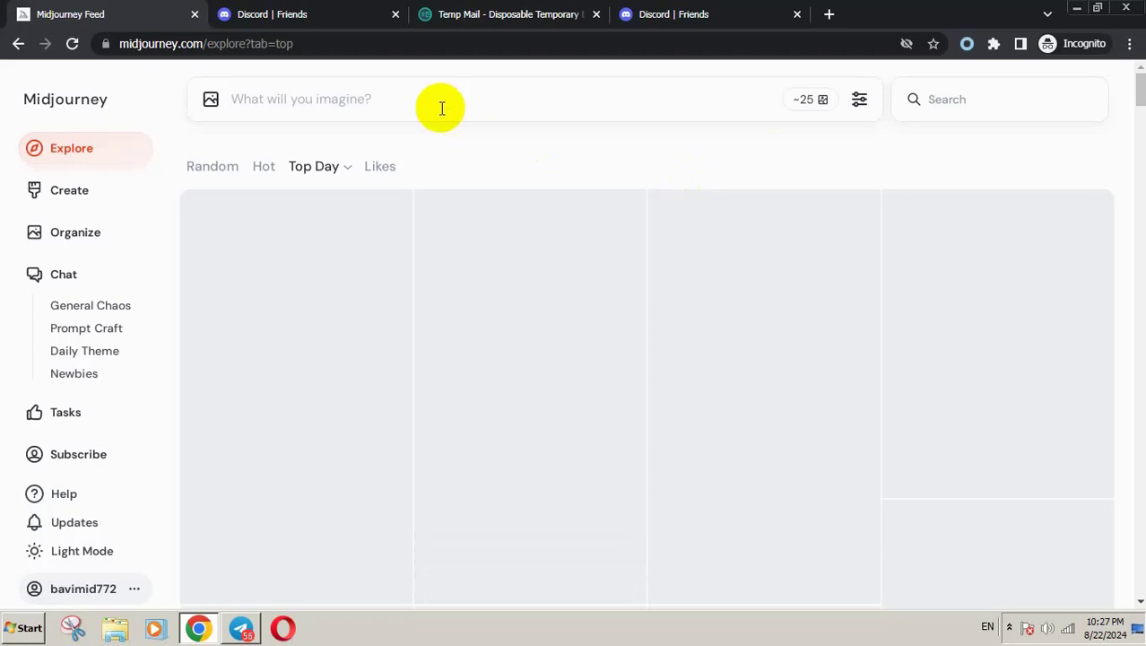
Step: Enter a prompt for a 'how to use midjourney for free' video thumbnail with text "Stop PAYING" and SpongeBob
type("make a t")
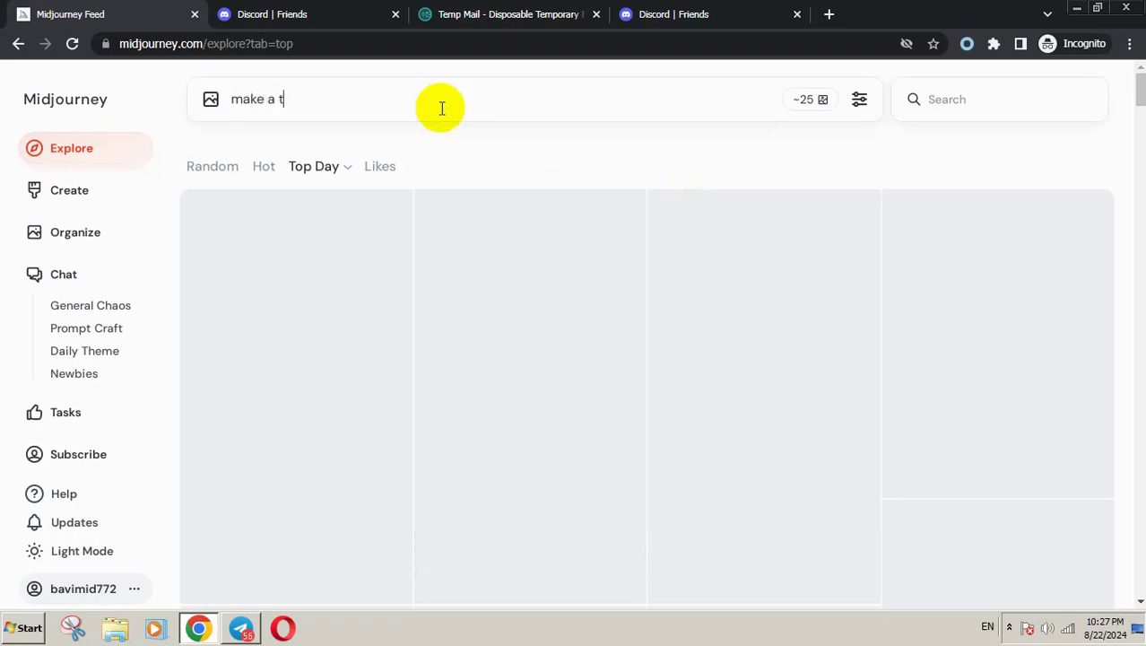
type("humbnail")
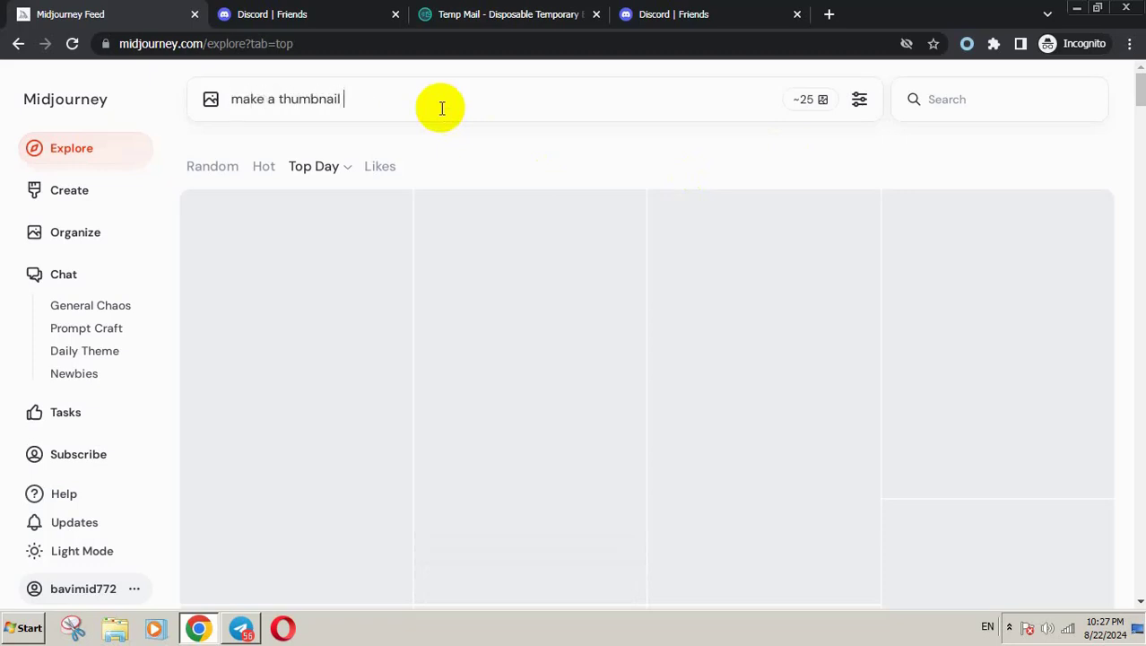
type("for")
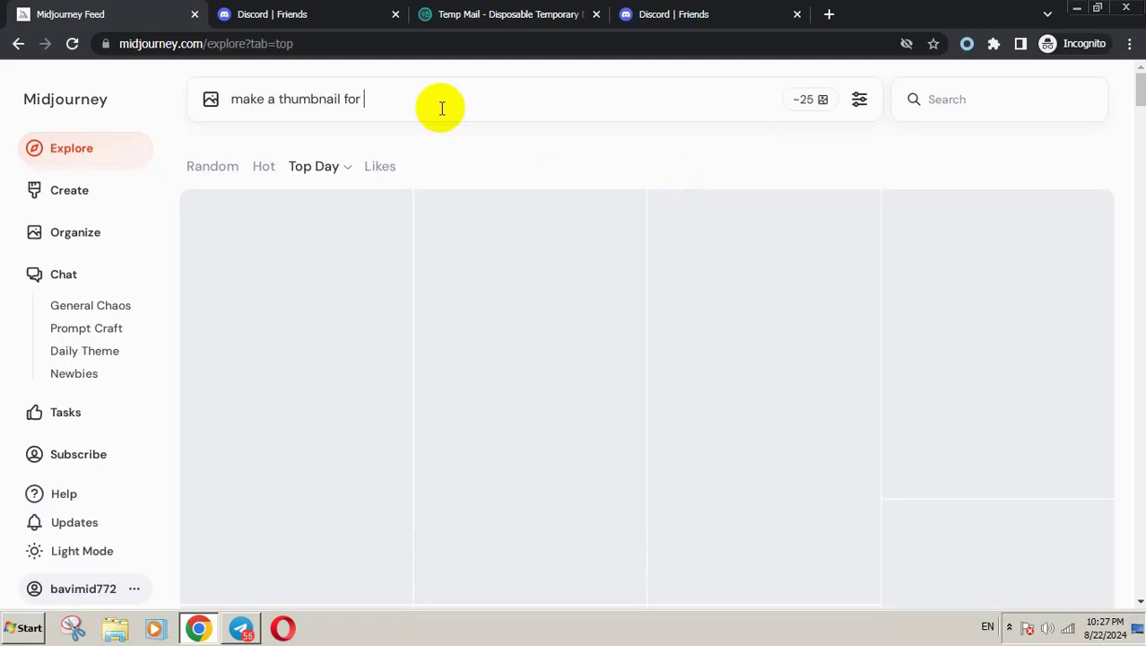
type("video how to use")
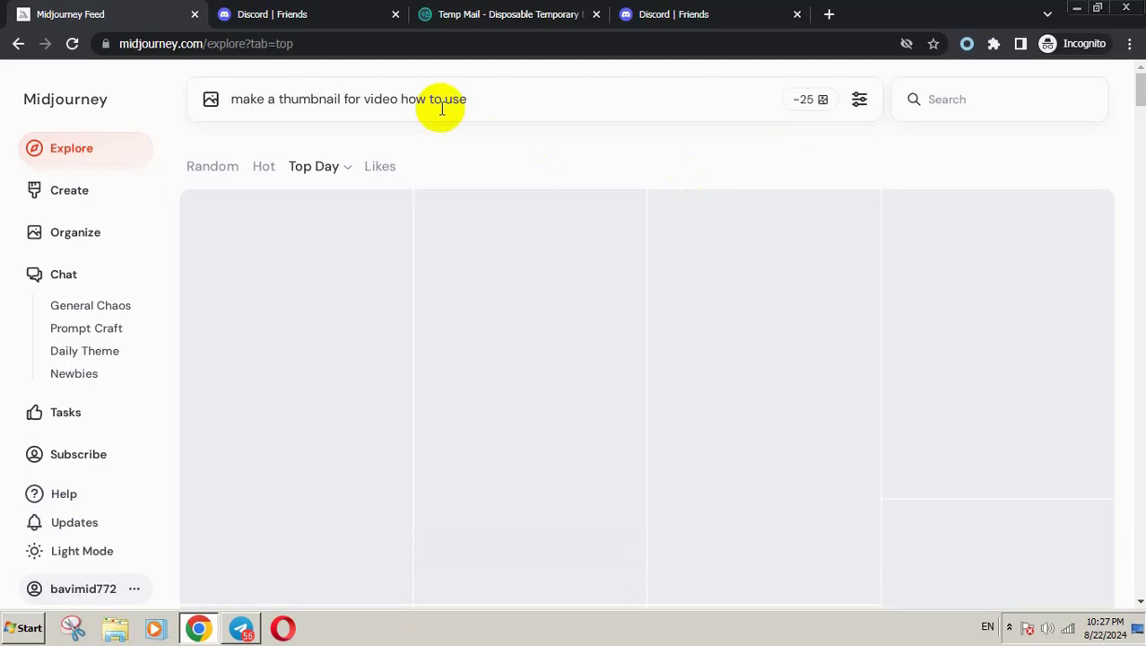
type("midjourney")
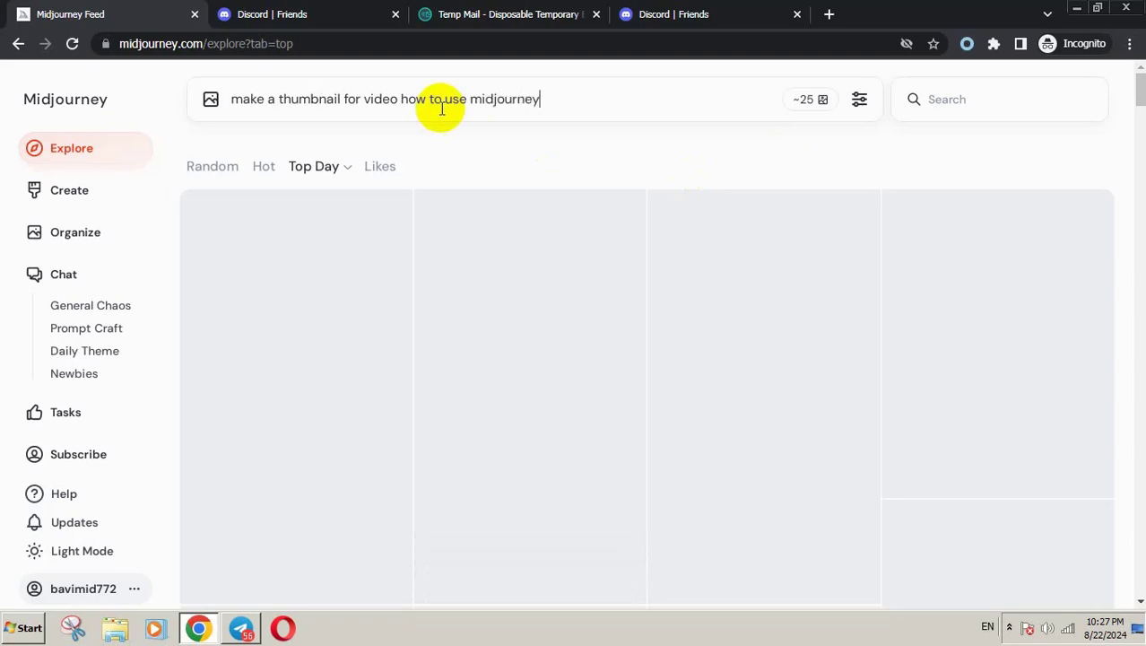
type("for")
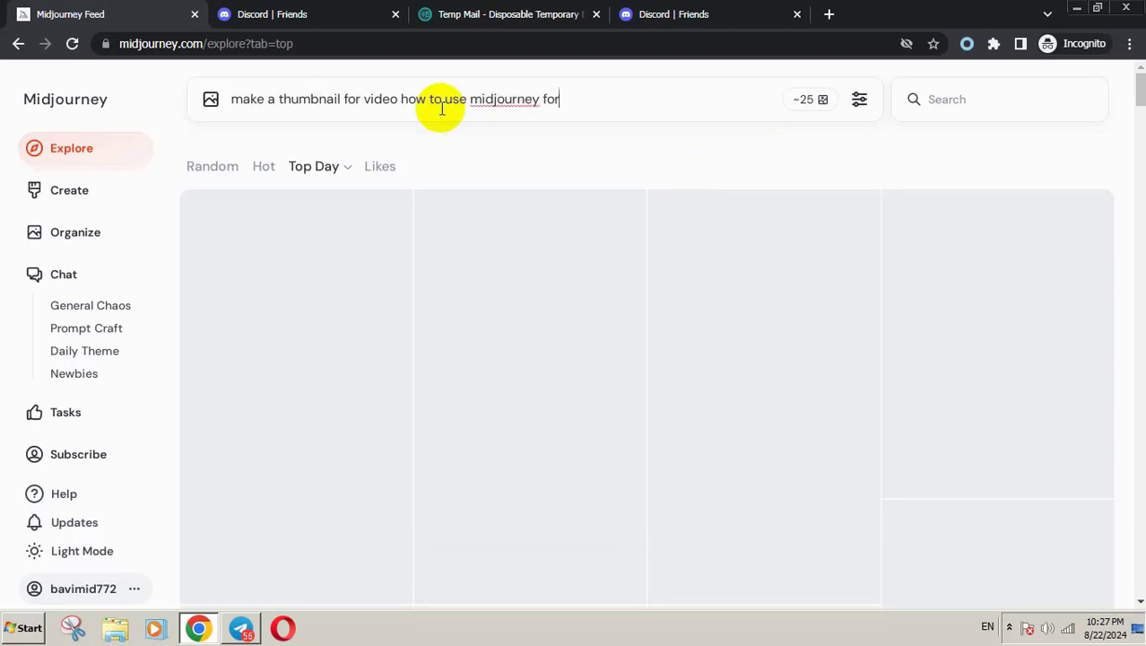
type("free")
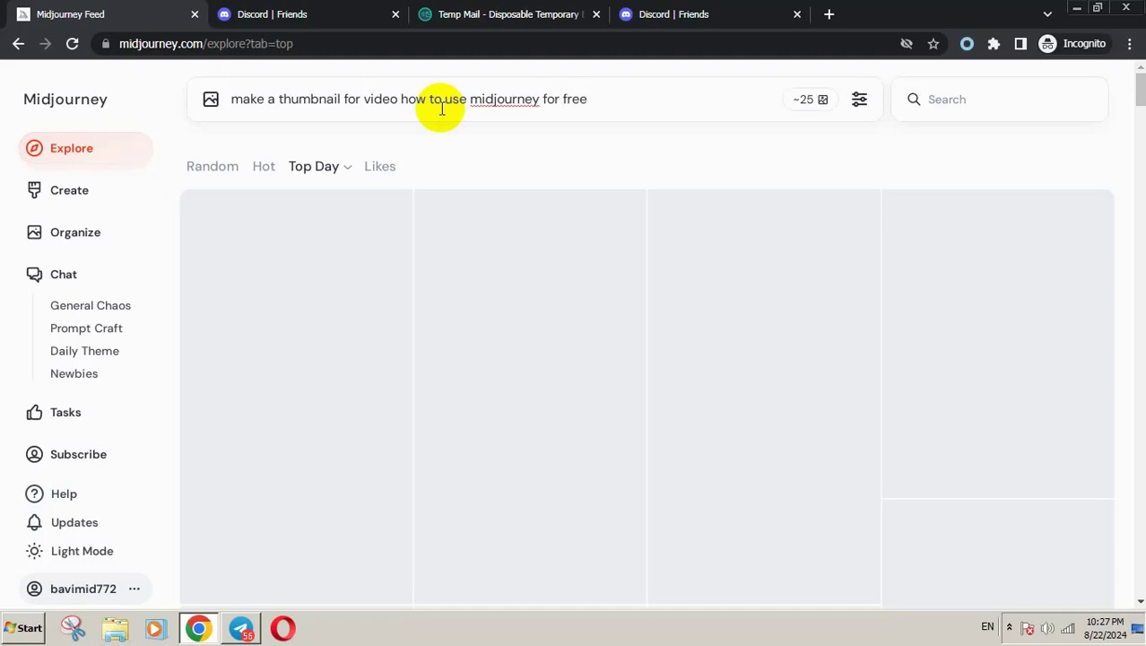
type("tex")
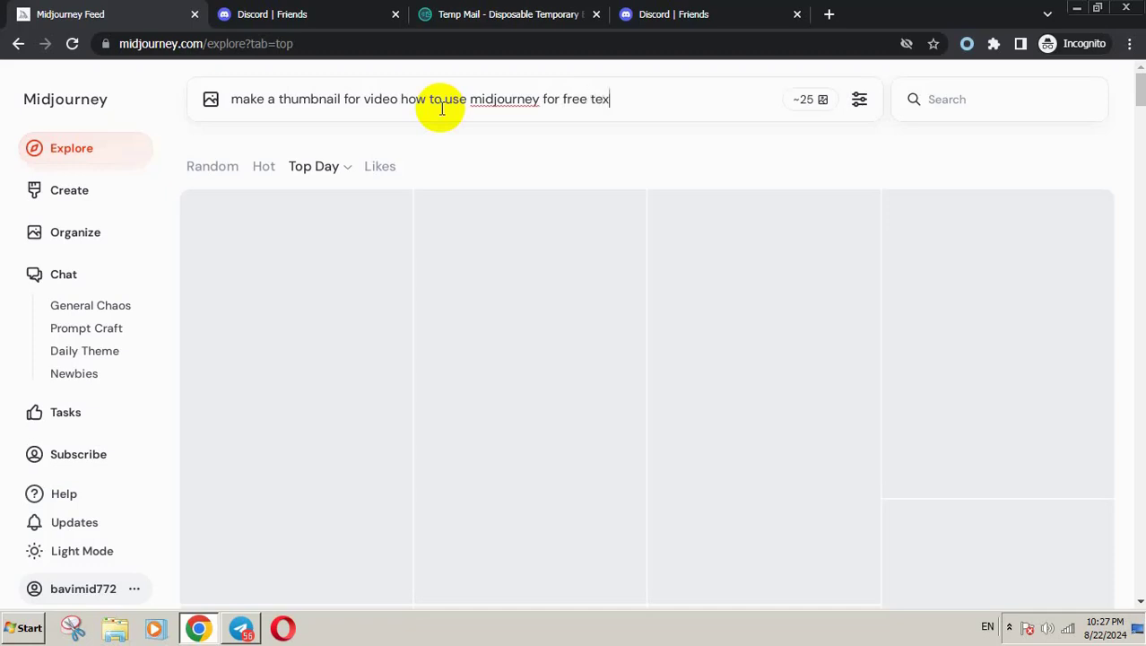
type("\"Stop PA")
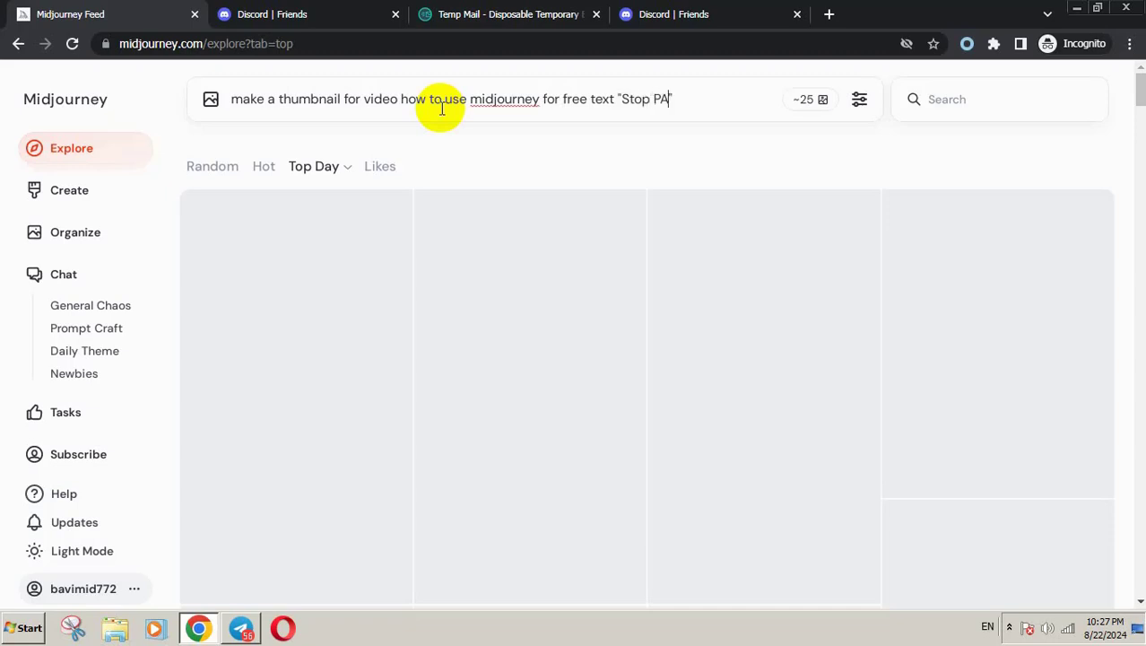
type("YING\"")
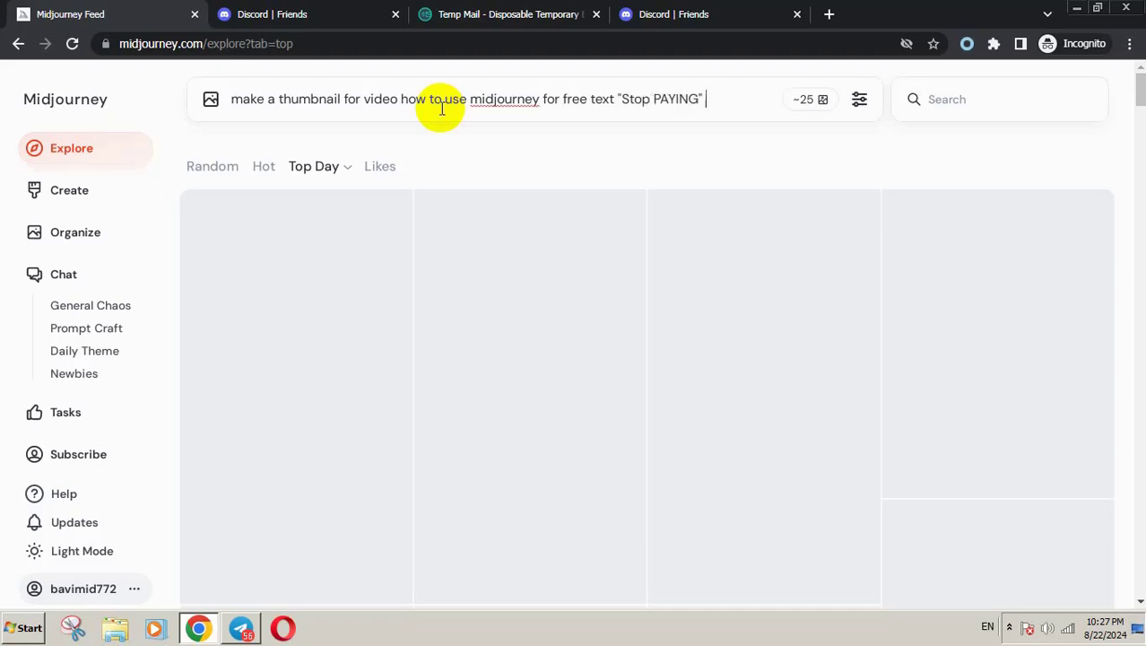
type("sponge bob")
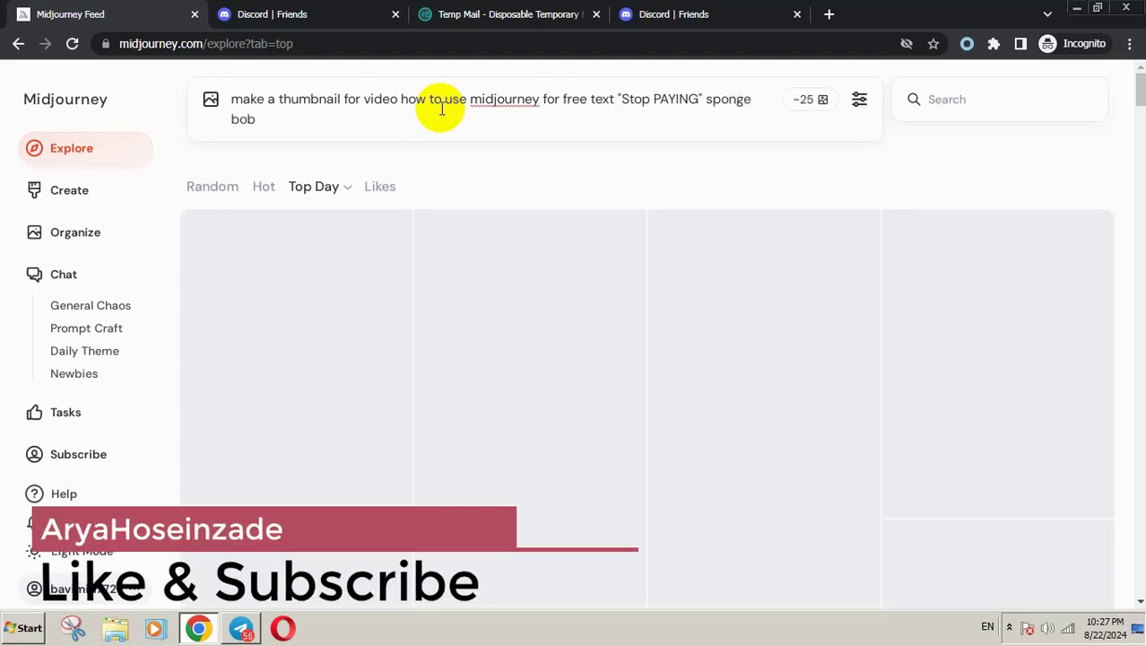
left_click(858, 98)
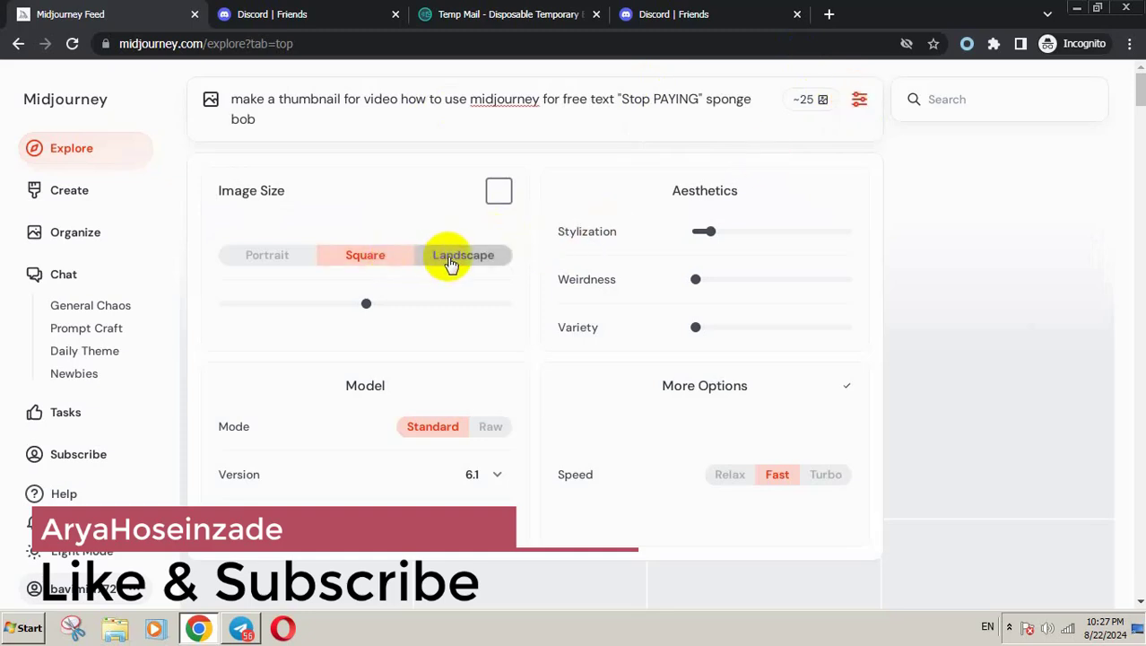
Step: Set Image Size to Landscape and keep Speed at Fast
left_click(462, 255)
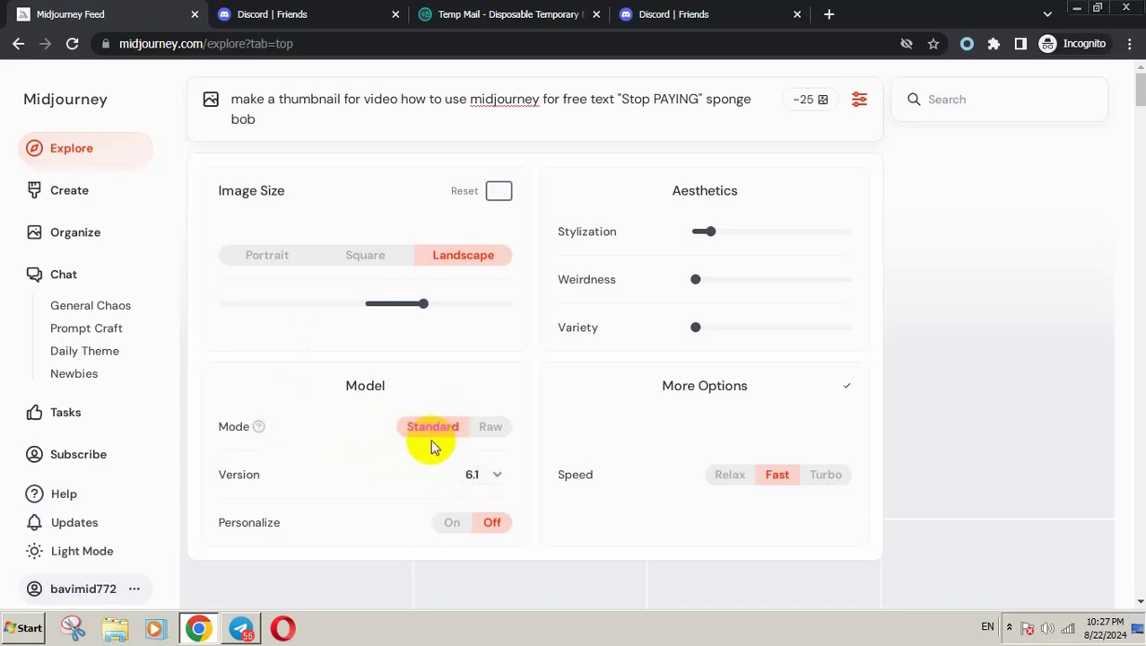
mouse_move(663, 322)
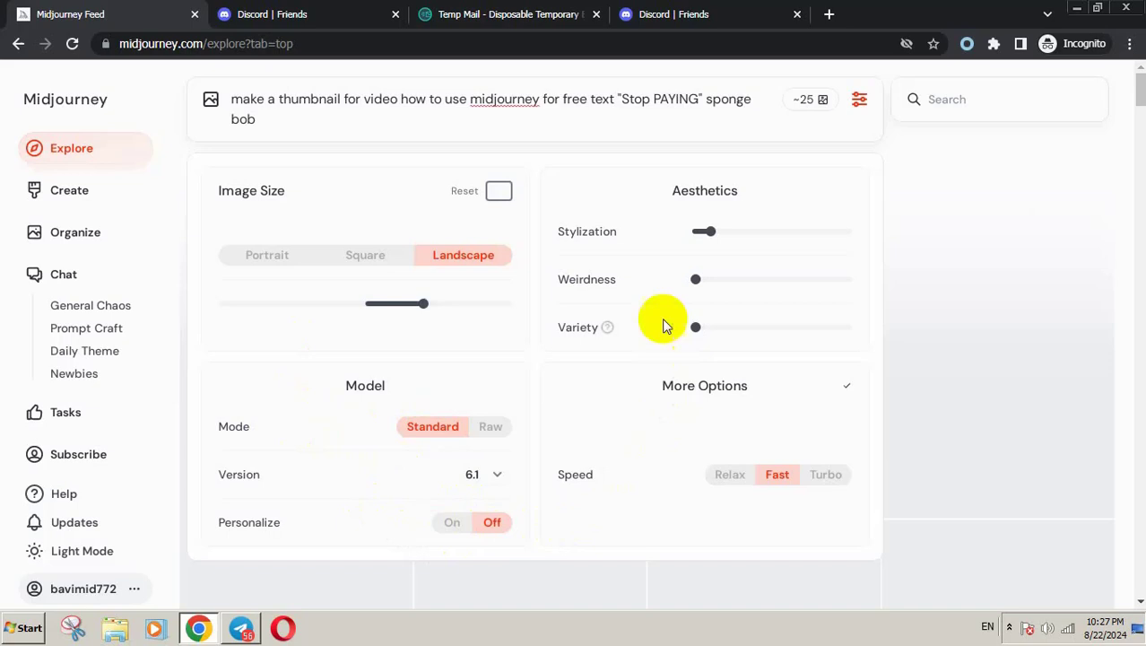
mouse_move(529, 319)
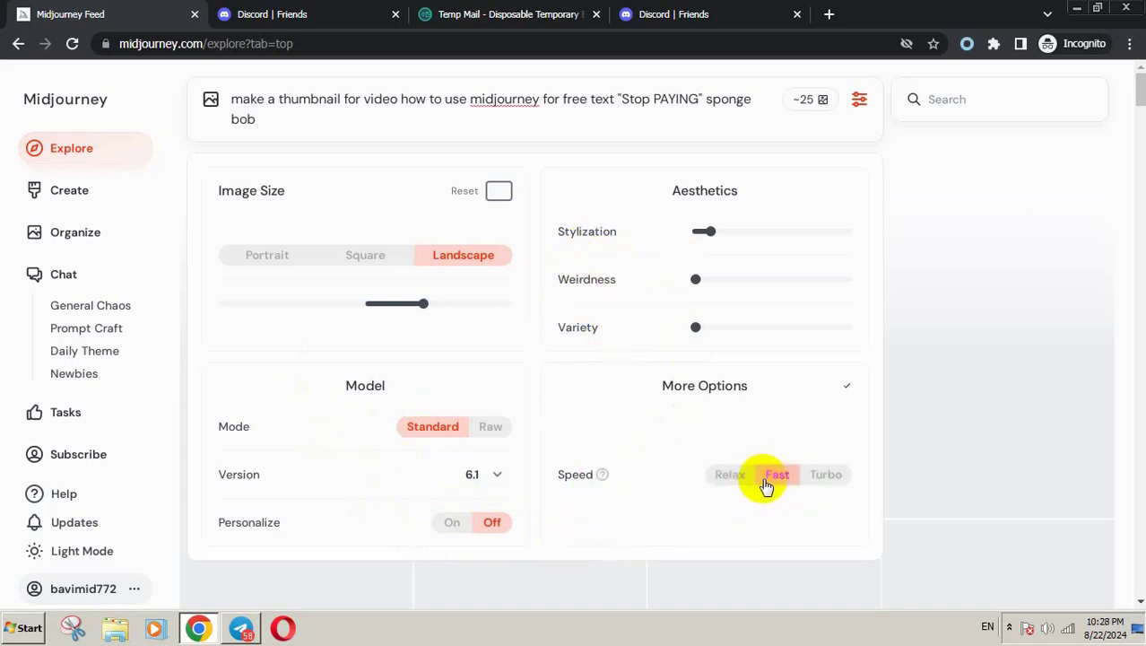
mouse_move(773, 480)
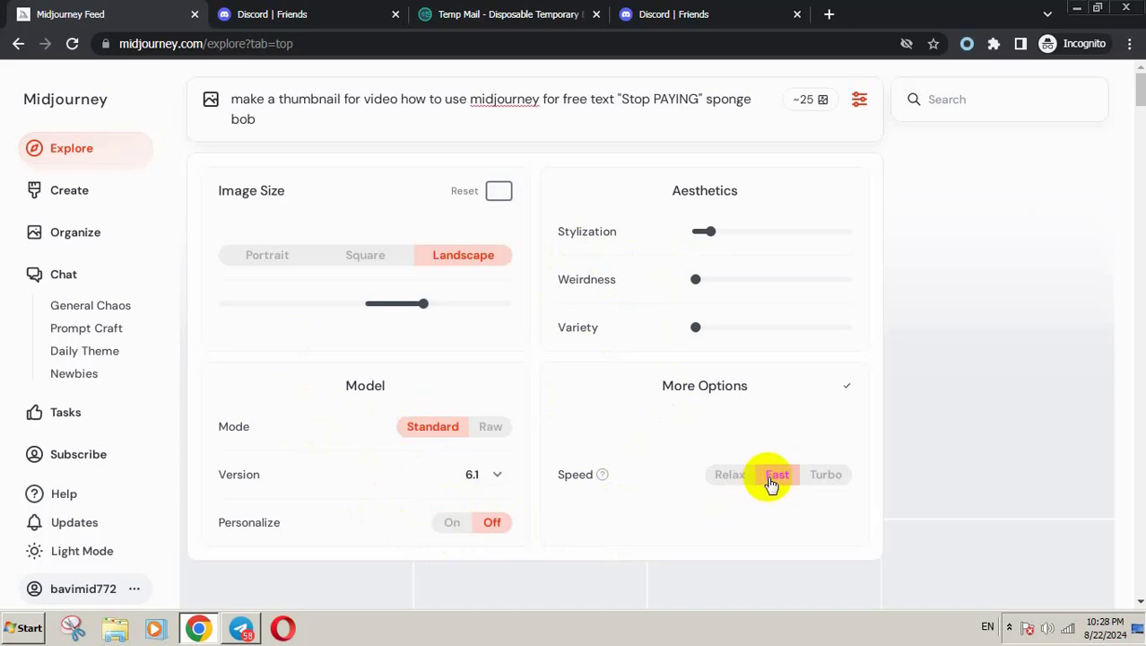
left_click(777, 473)
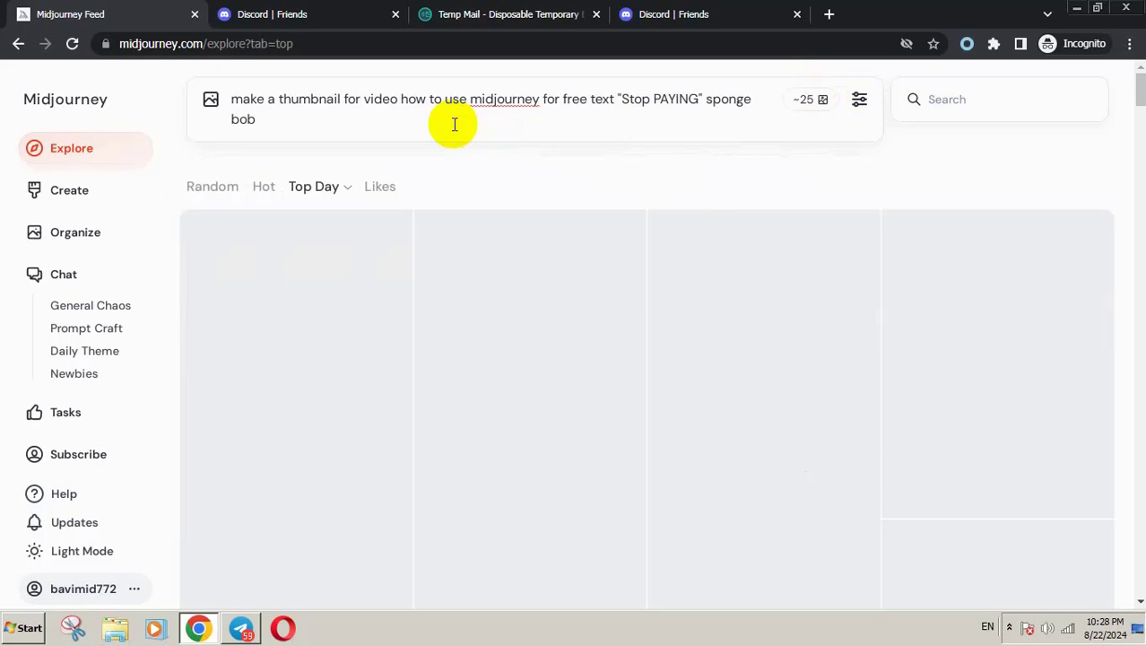
mouse_move(472, 120)
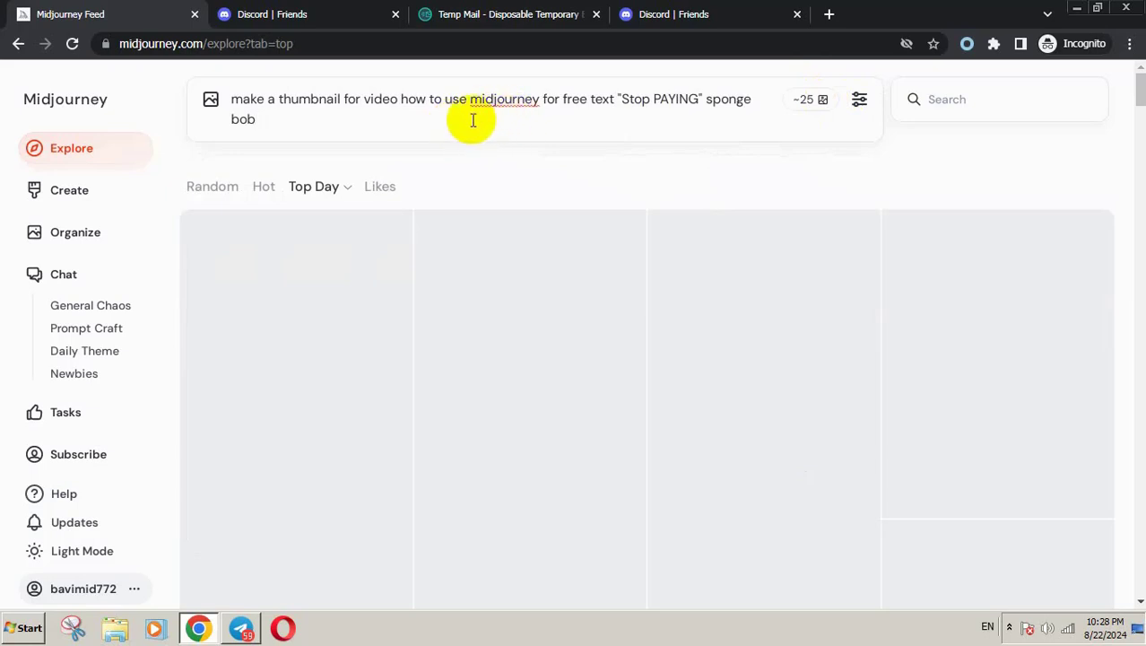
mouse_move(344, 107)
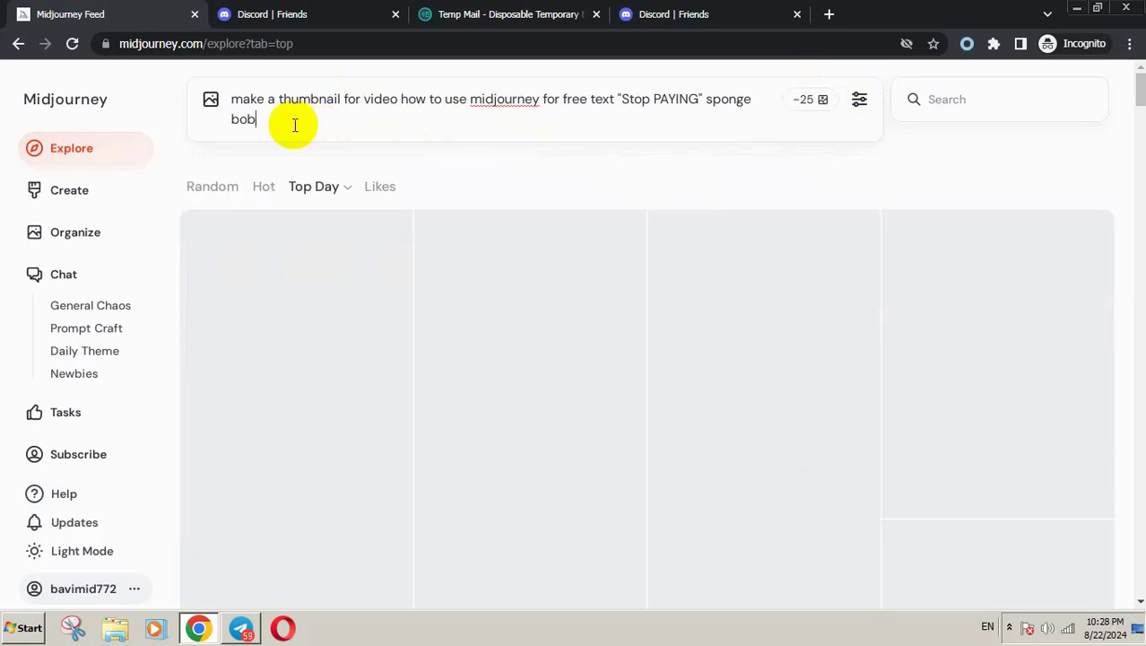
mouse_move(282, 124)
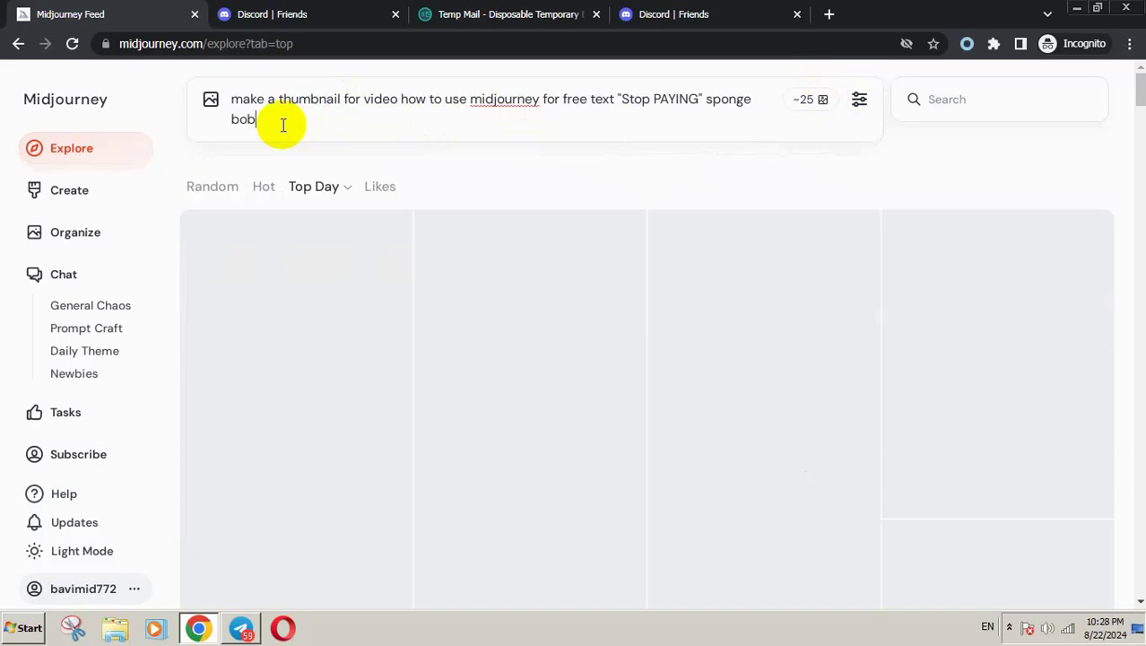
mouse_move(412, 139)
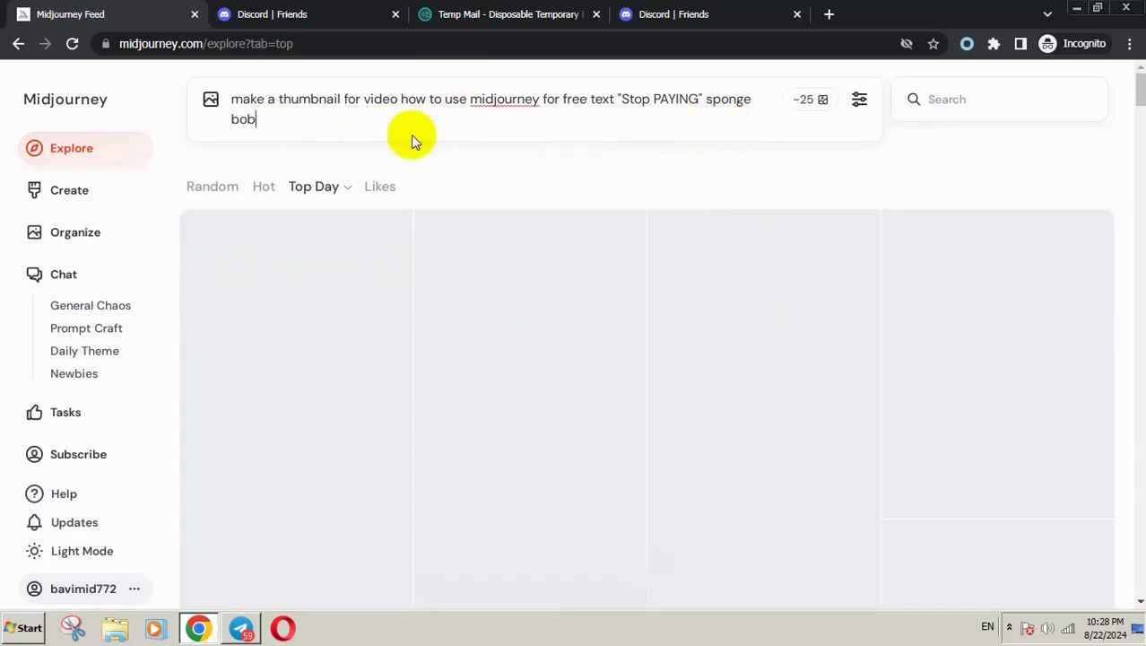
right_click(413, 134)
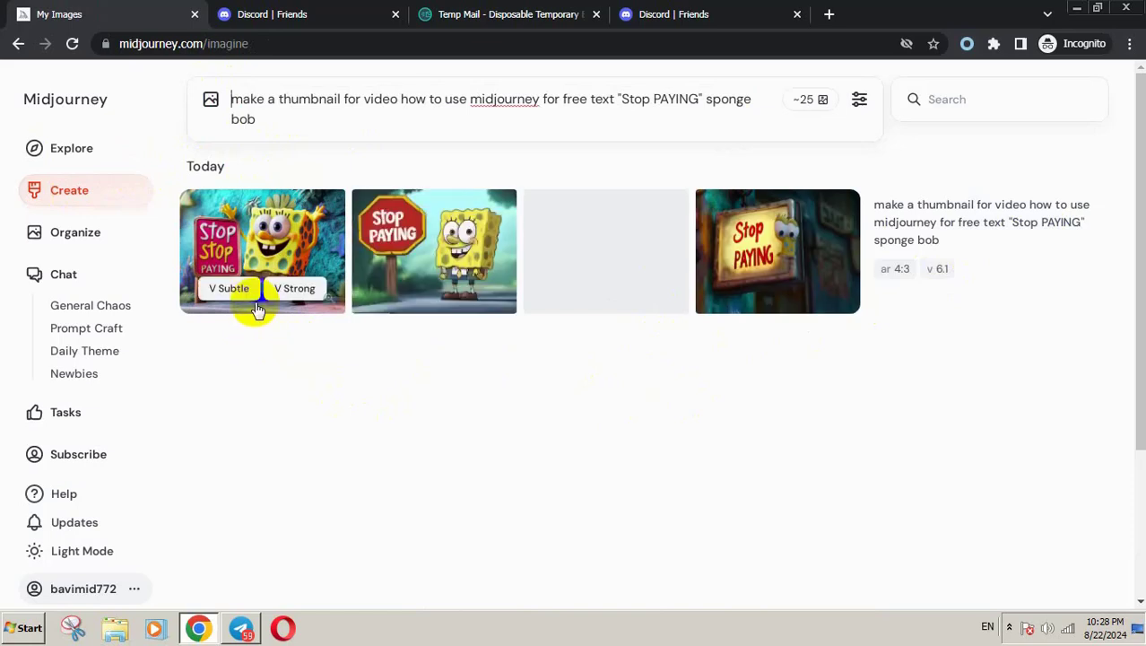
Step: View the first SpongeBob 'Stop PAYING' image at full size in a new tab
left_click(605, 251)
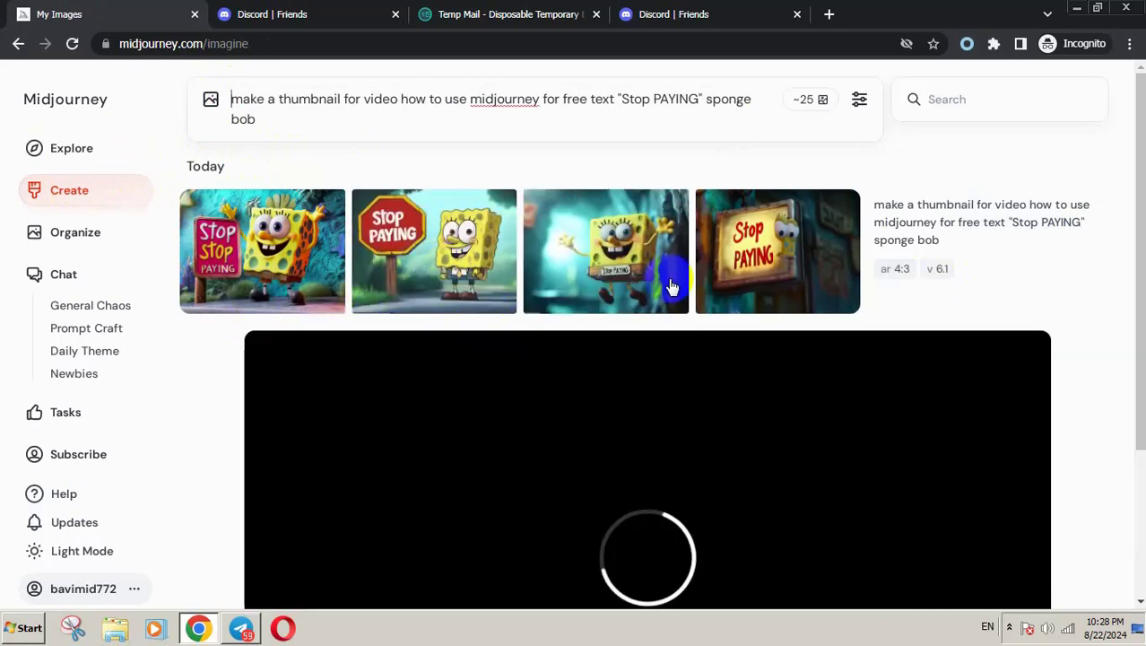
mouse_move(573, 337)
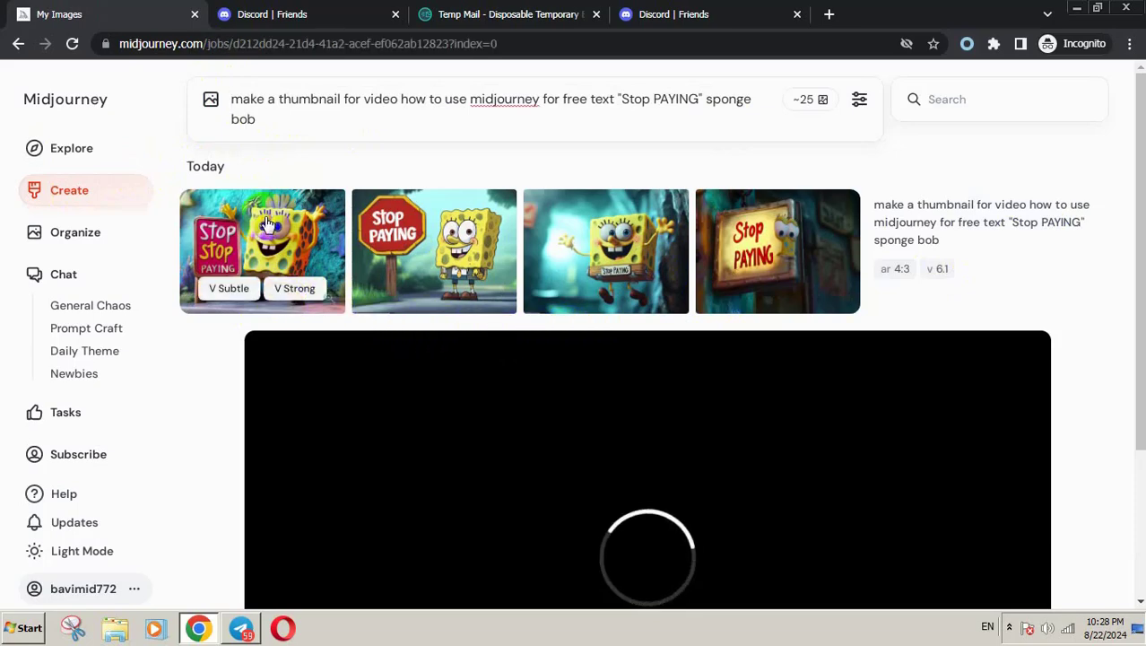
left_click(262, 251)
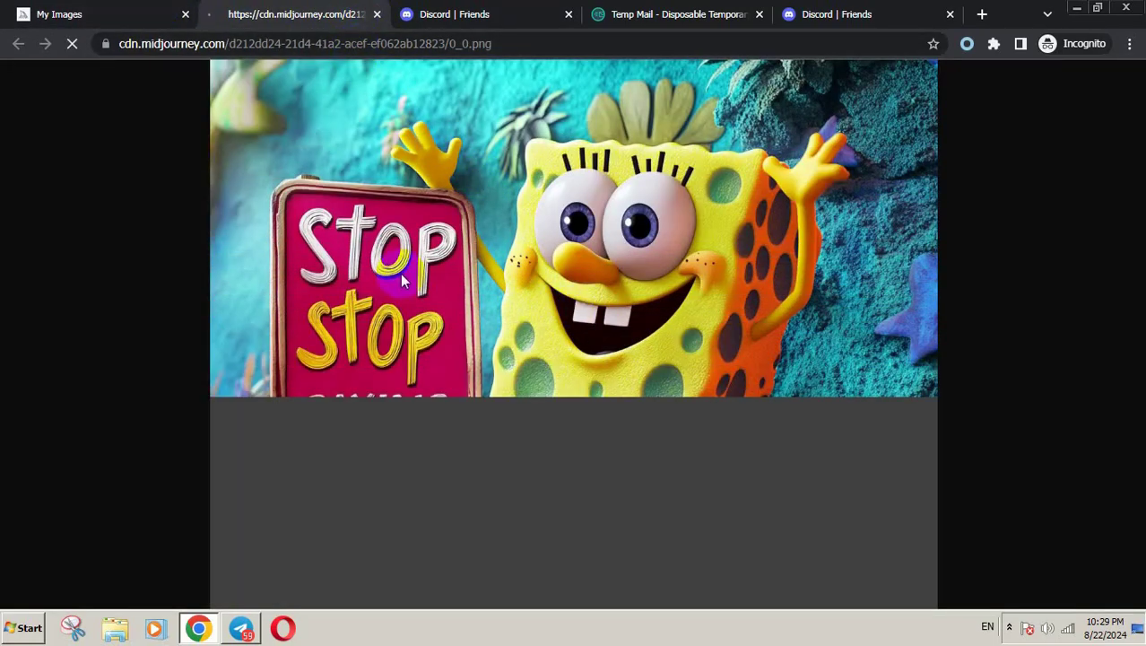
Step: Review the first image's detail page, then minimize Chrome to show the desktop
scroll("down", 3)
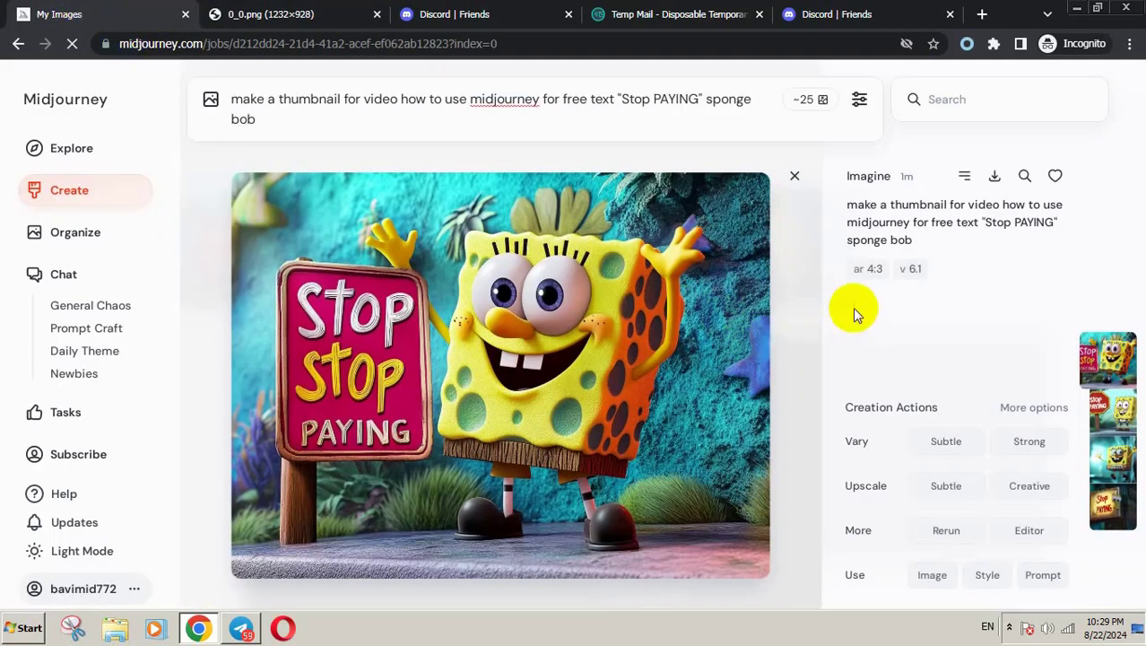
mouse_move(910, 345)
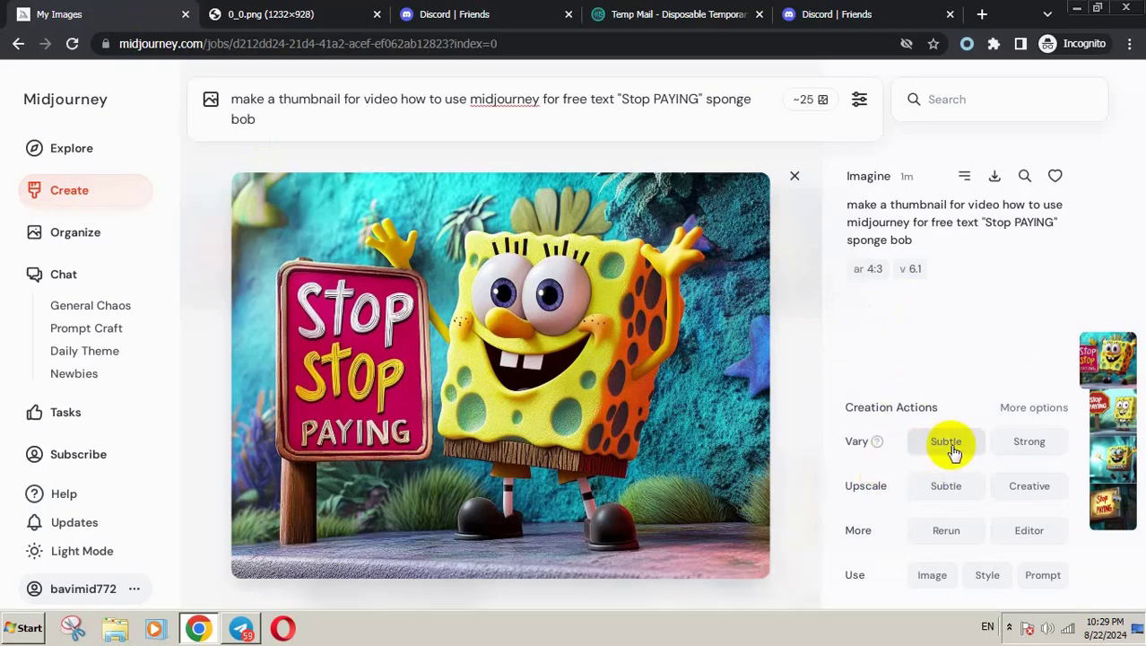
mouse_move(857, 440)
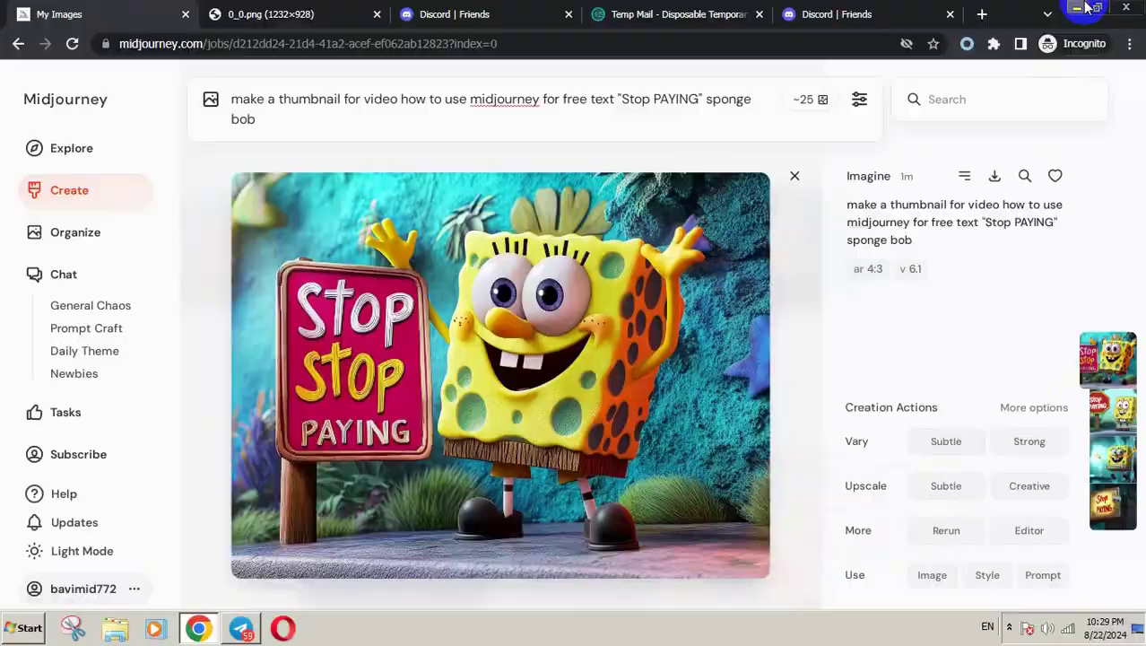
left_click(1076, 8)
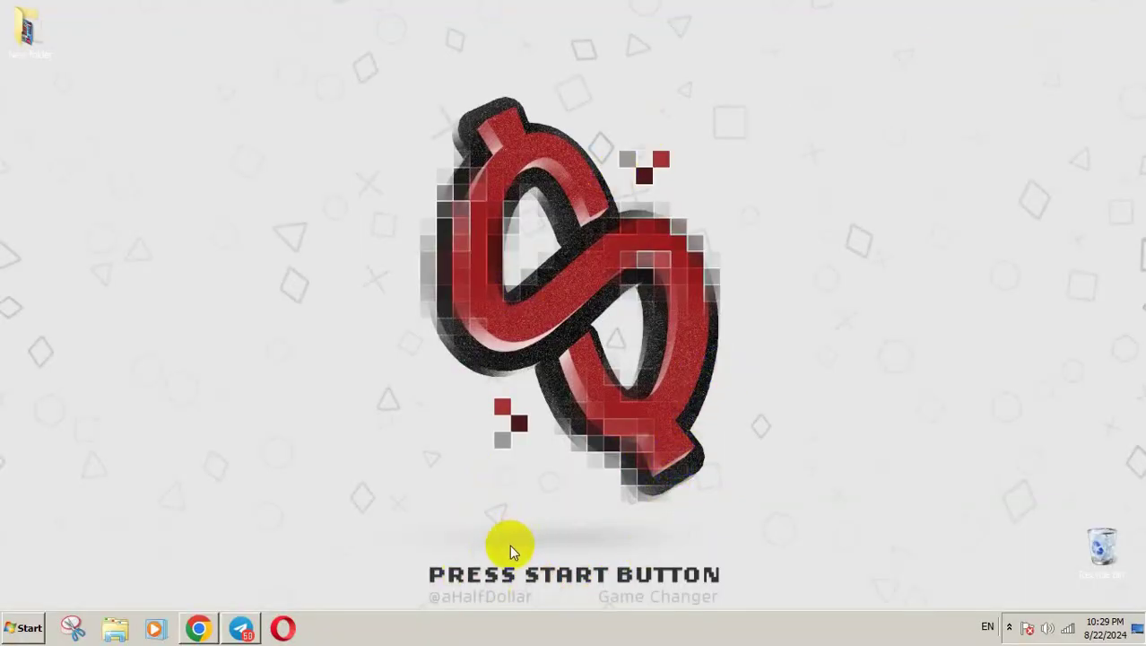
mouse_move(407, 522)
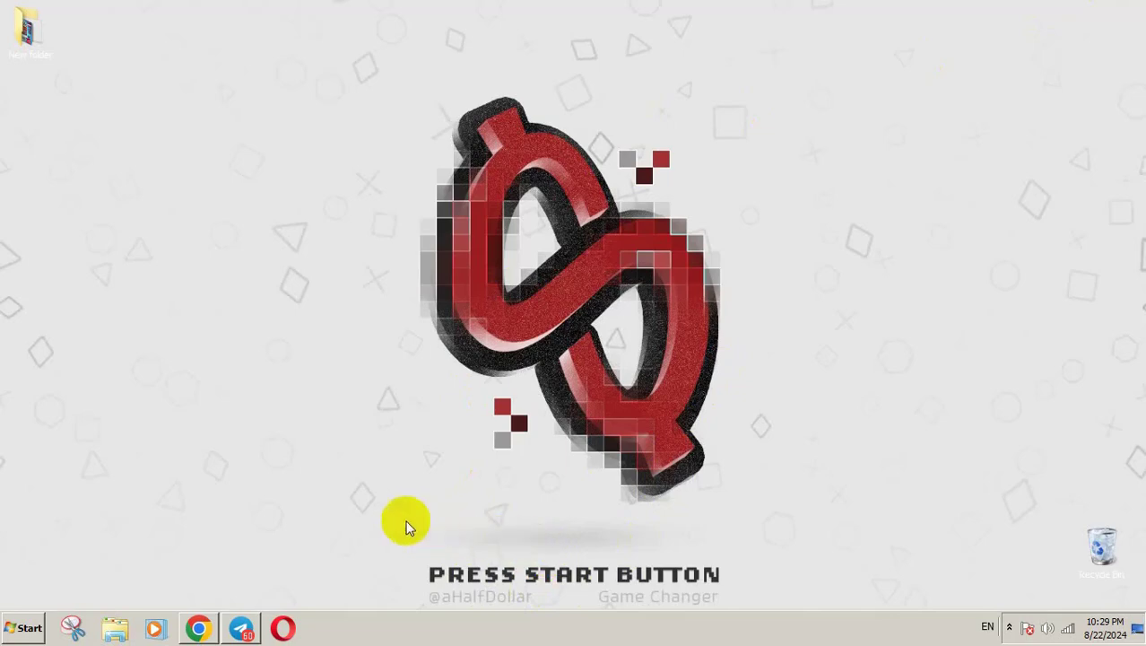
mouse_move(332, 510)
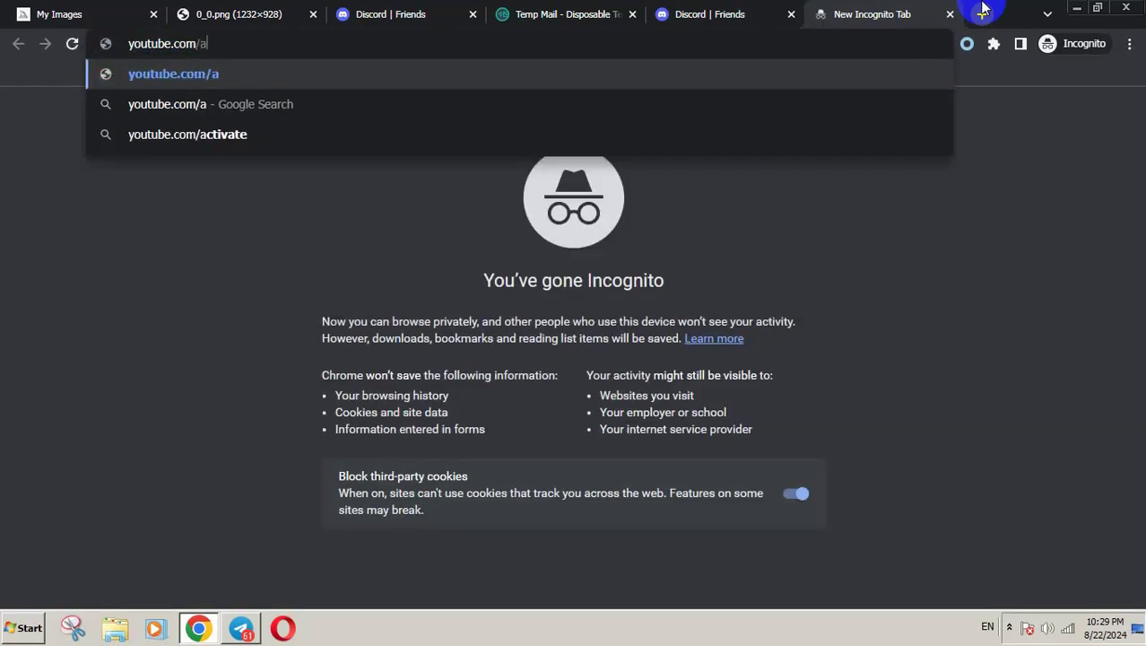
Step: Load Arya Hoseinzade's YouTube channel and advance its Videos carousel
type("ryah")
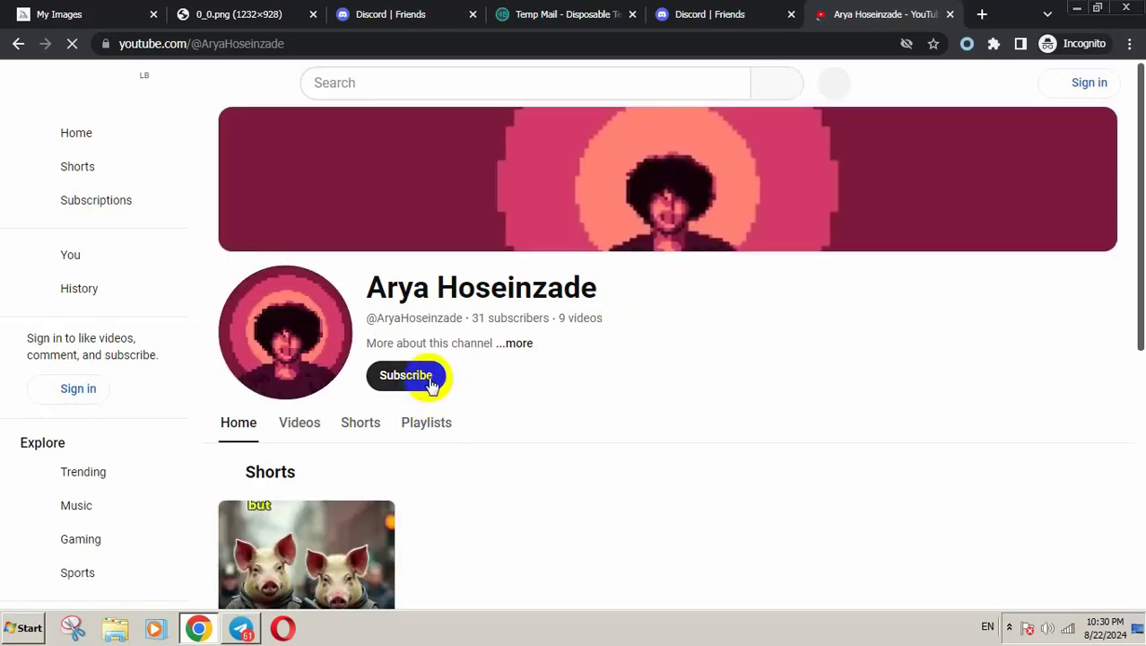
scroll("down", 3)
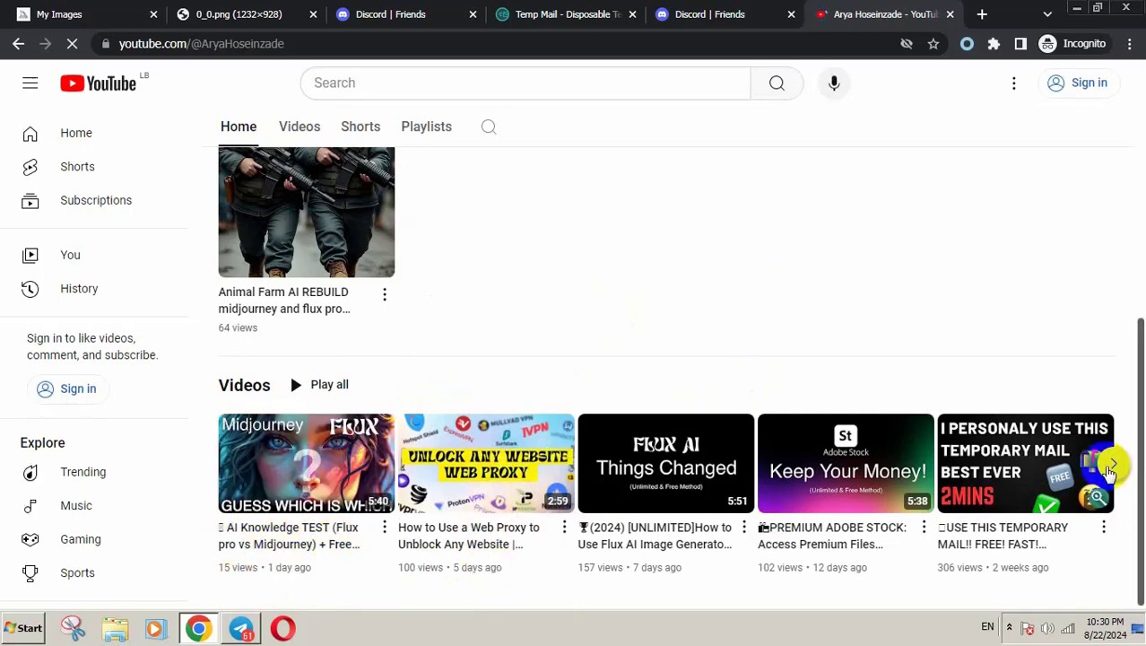
left_click(1110, 463)
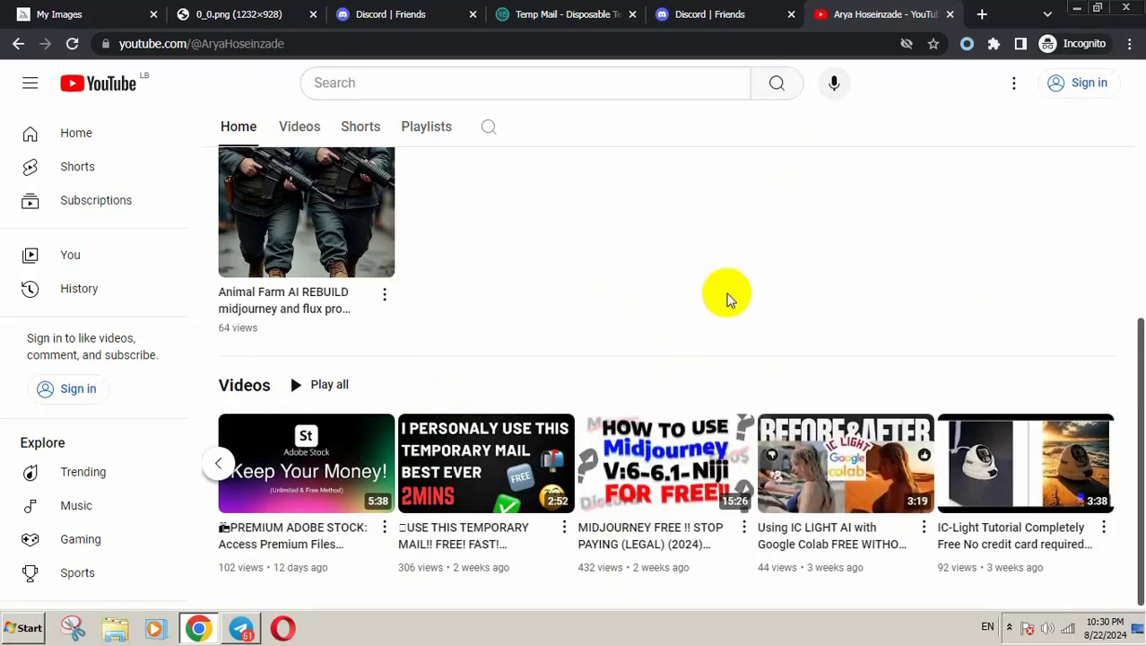
mouse_move(688, 128)
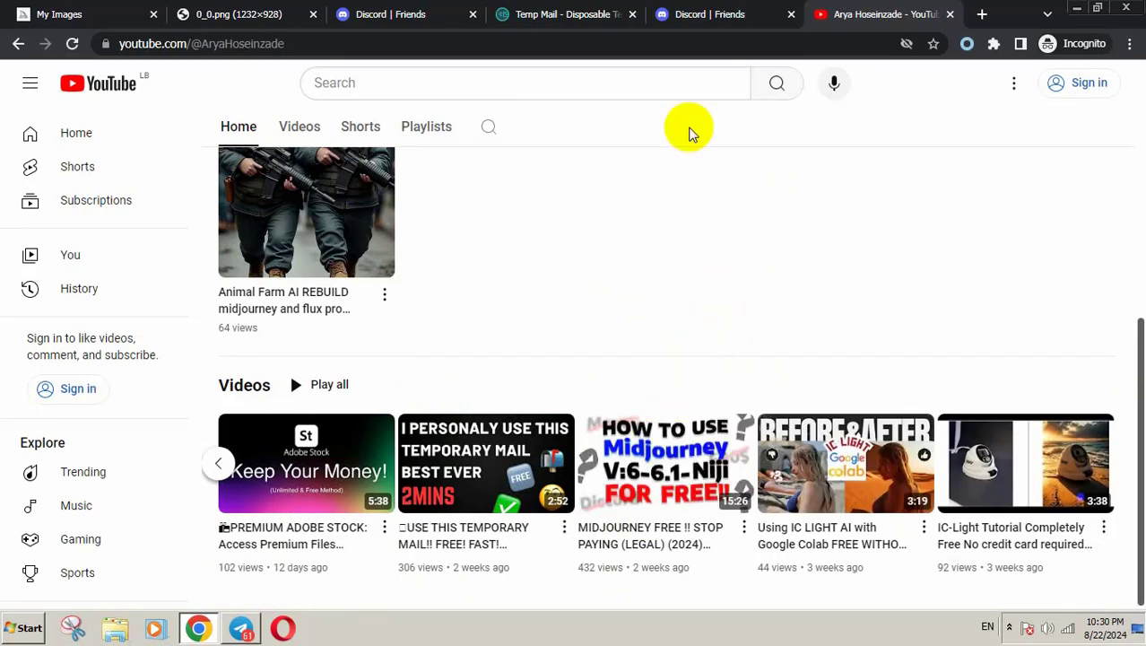